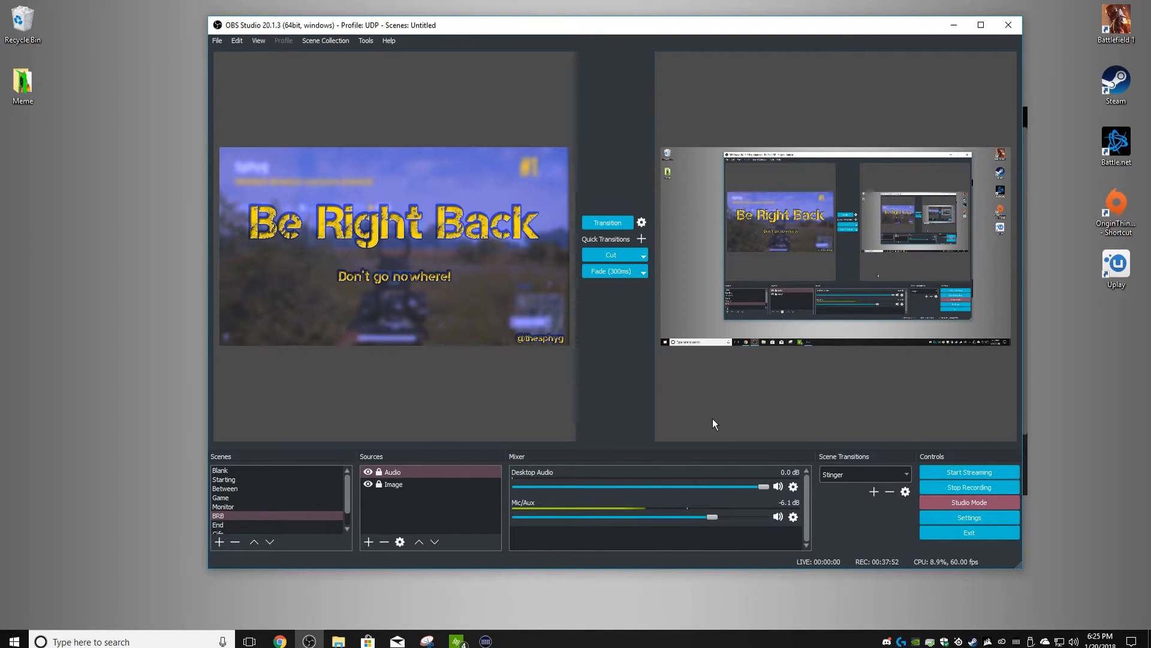
mouse_move(607, 241)
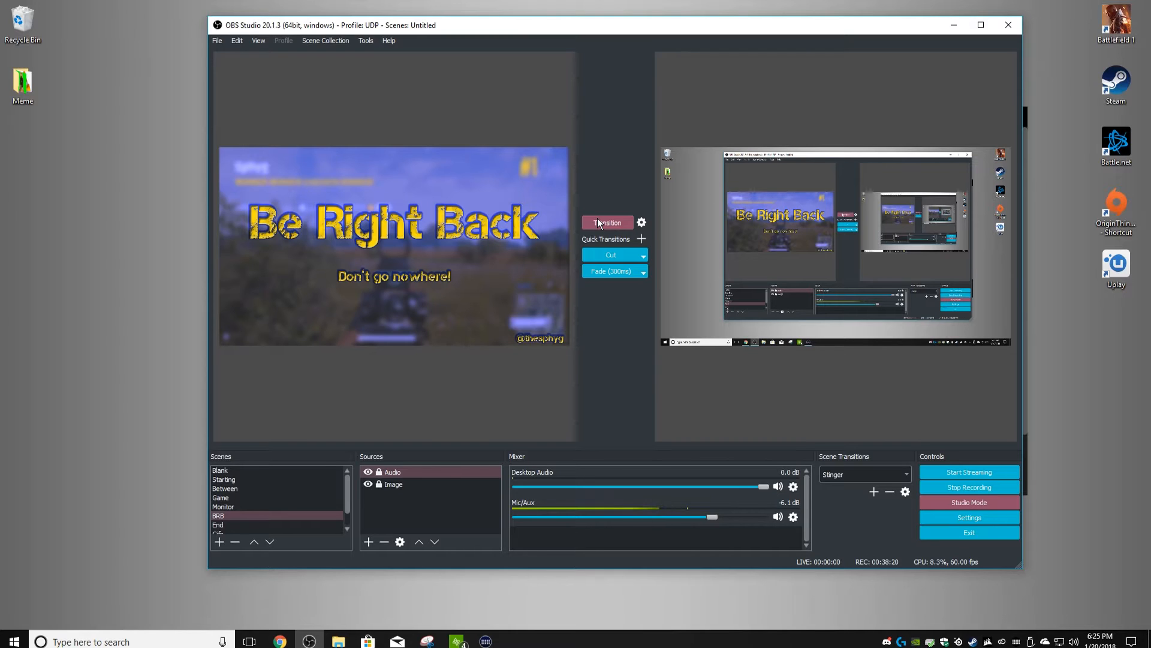
Maximize OBS Studio in Studio Mode, with Be Right Back previewed and Stinger transition selected
click(225, 488)
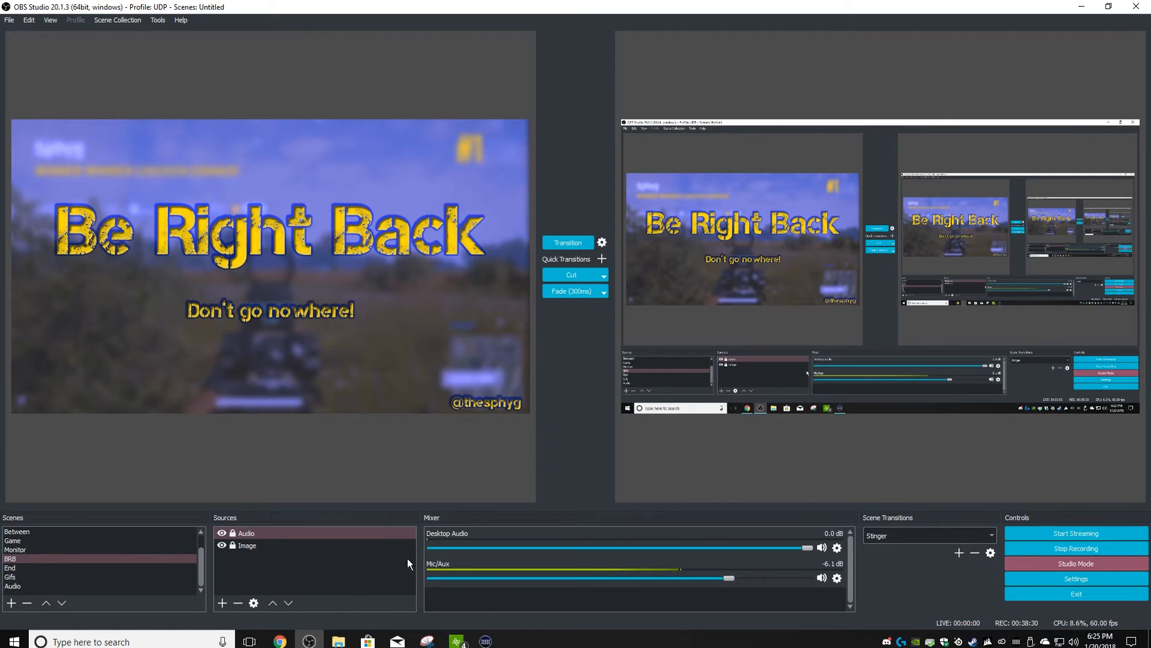
mouse_move(7, 524)
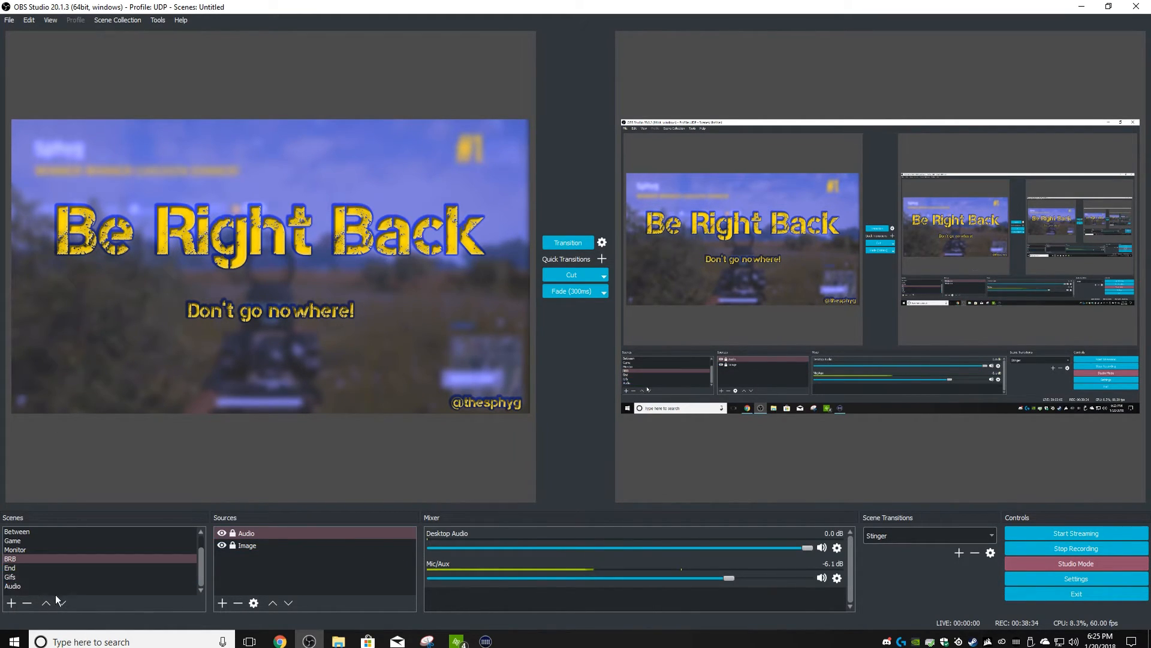
mouse_move(70, 597)
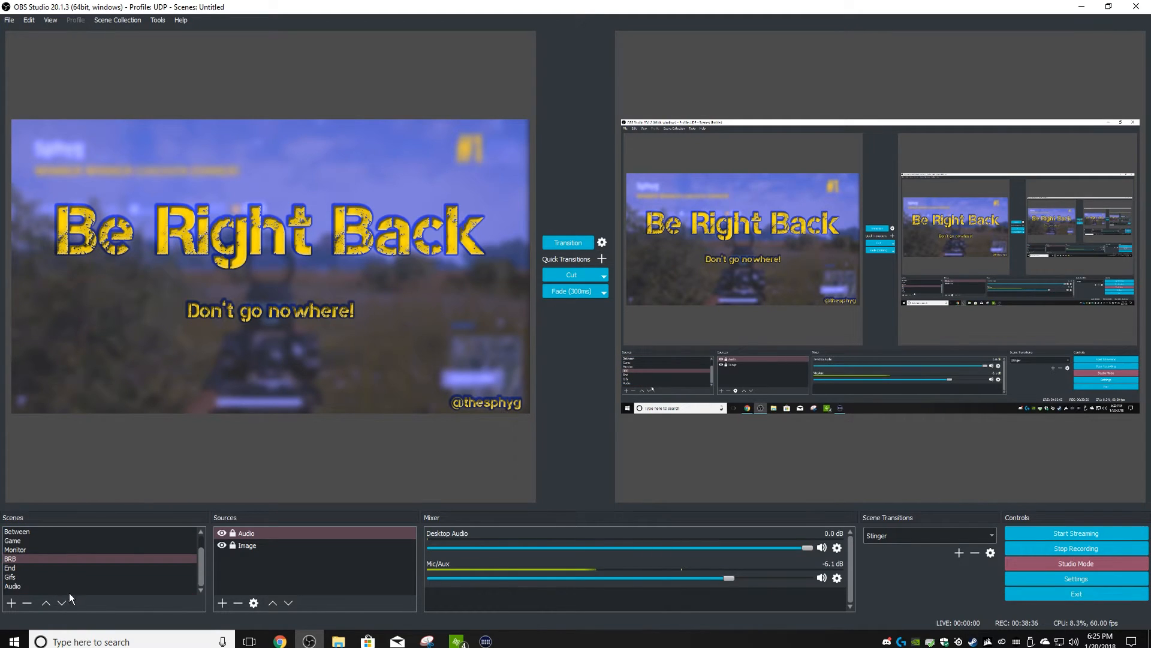
Add a new scene, accept the default Scene 2, and rename it Gif2
click(11, 603)
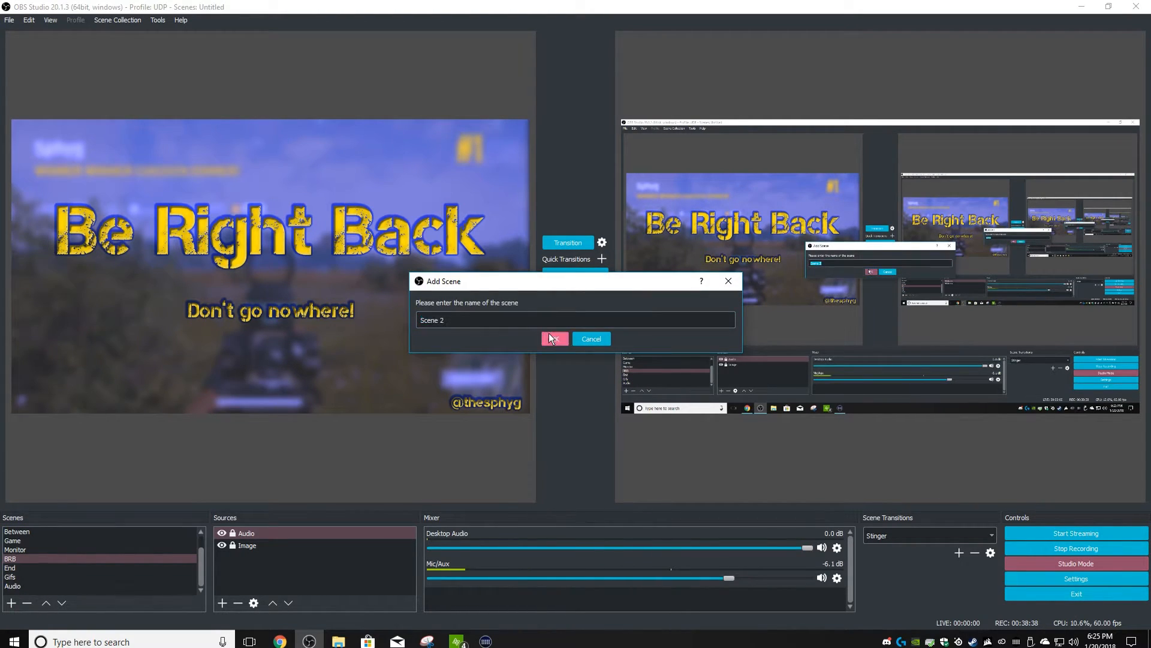
click(554, 338)
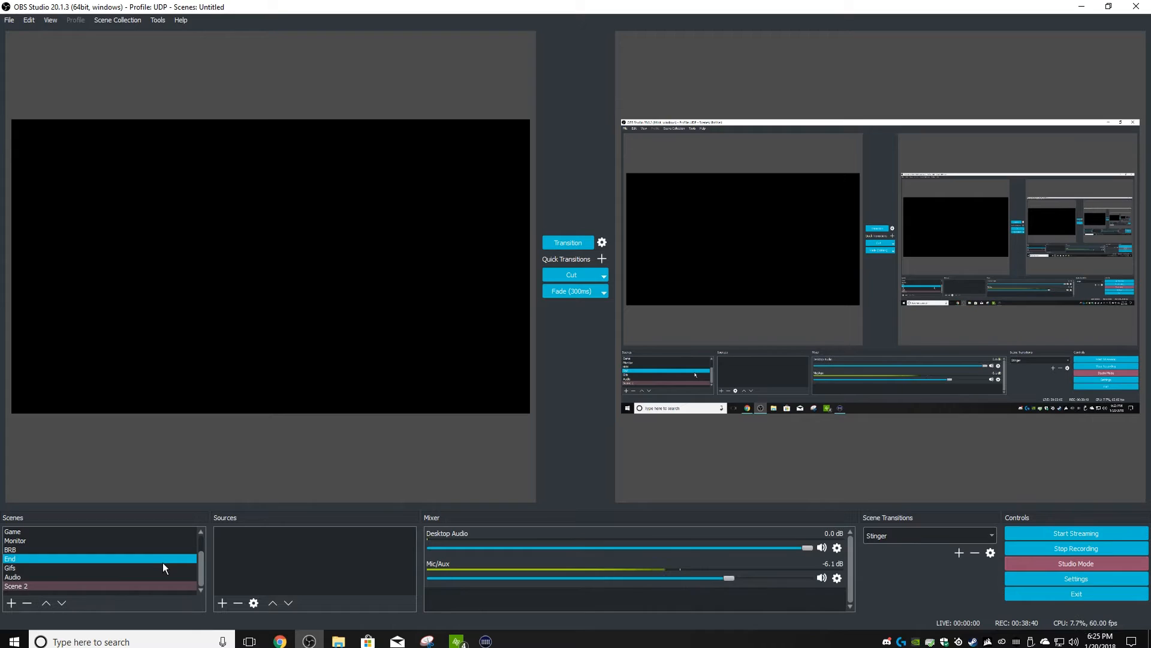
click(18, 568)
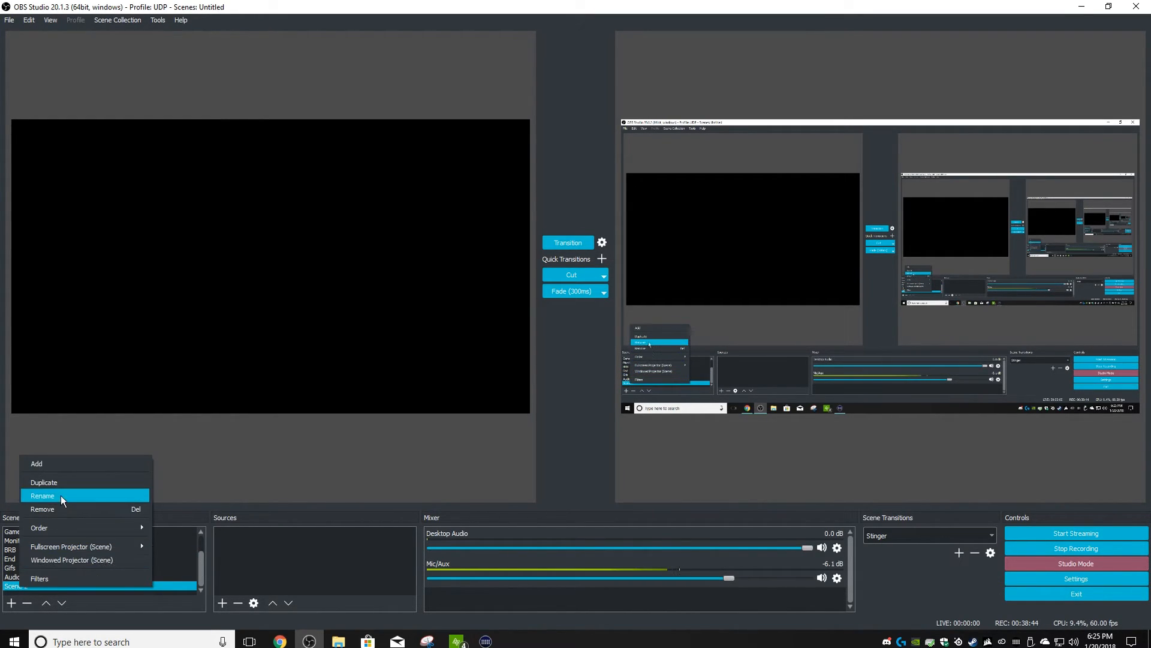
click(42, 495)
text(Gif2)
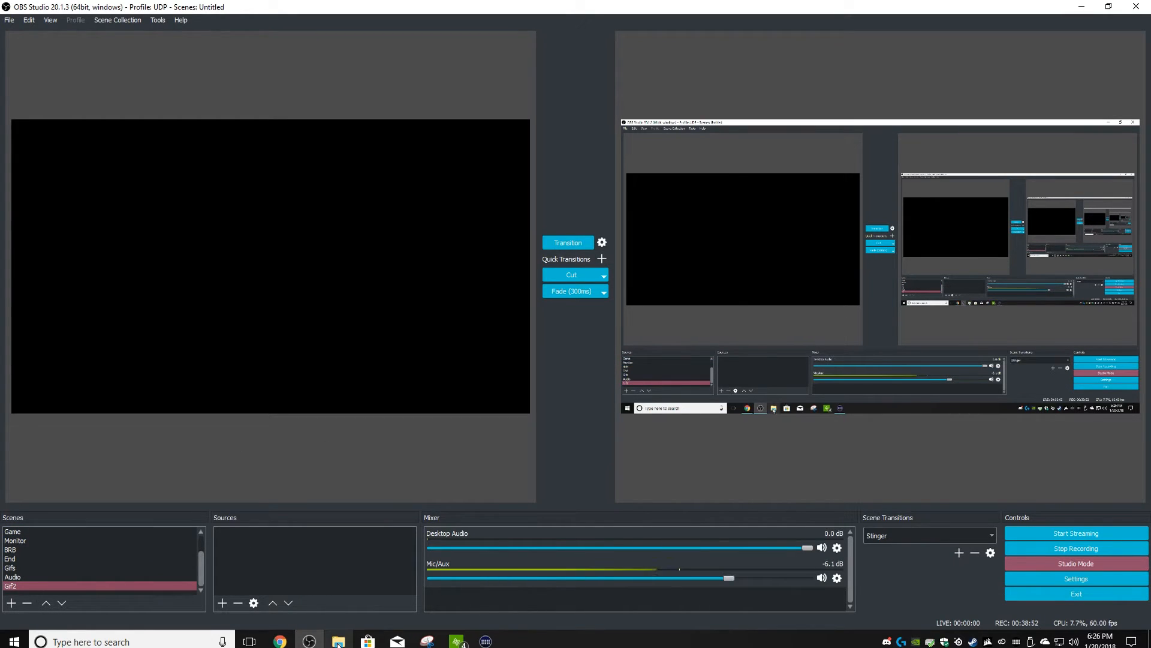
Drag the BOOM, Baby, ByeFelicia1 and clintonHey GIFs from the meme folder into Gif2
click(334, 641)
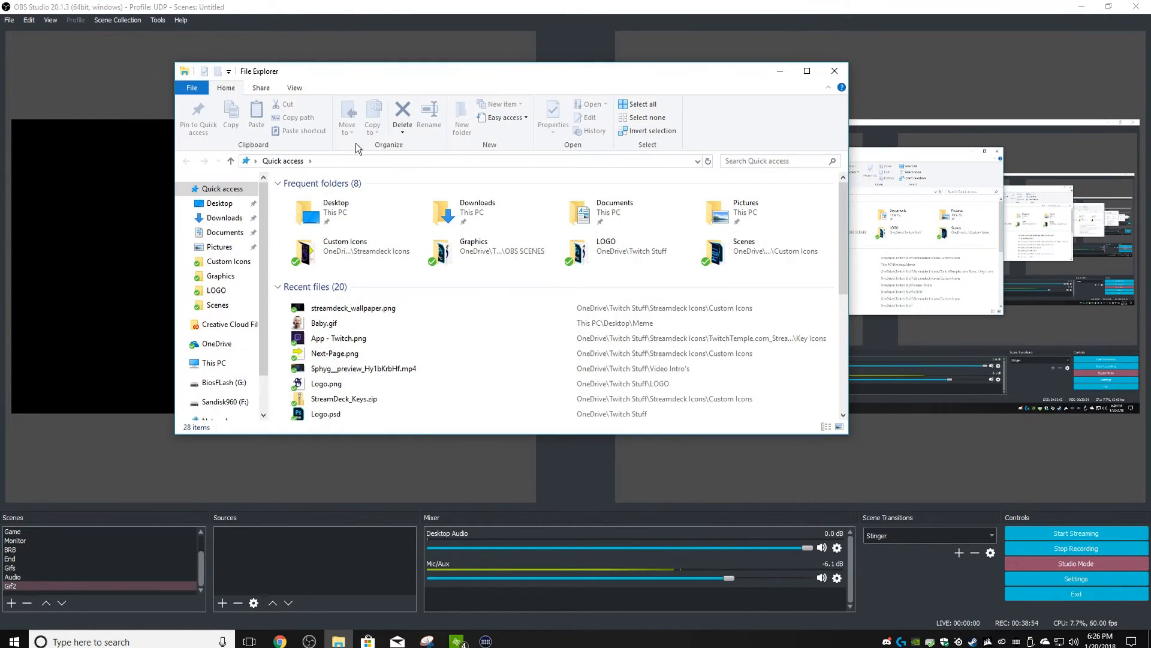
click(219, 203)
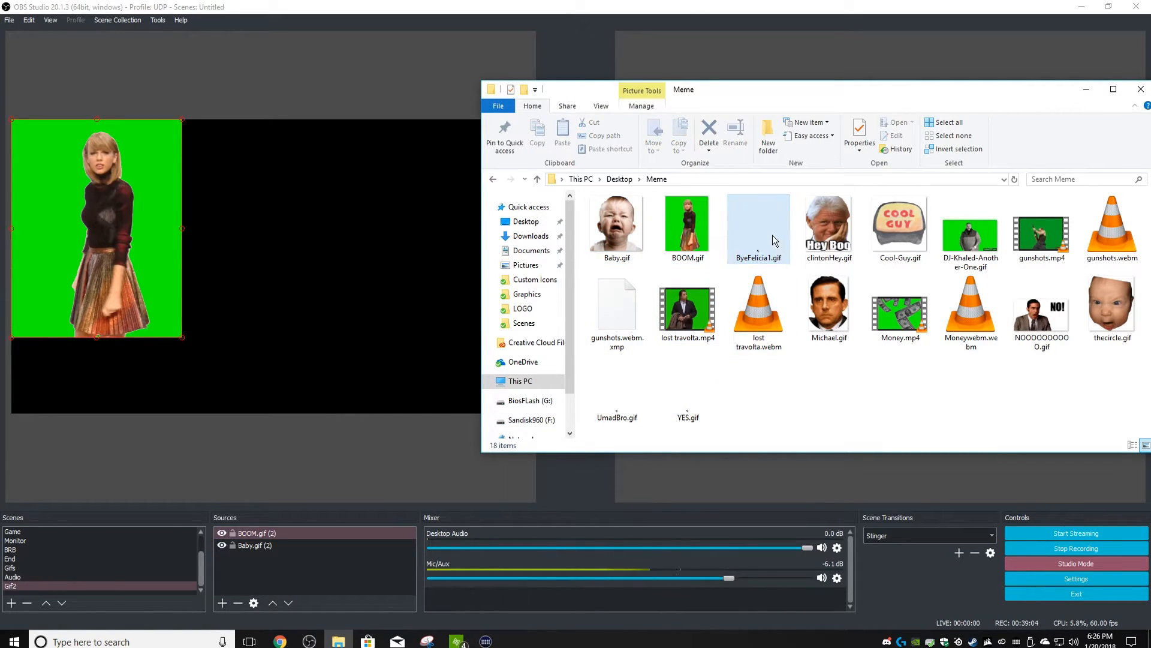
click(759, 224)
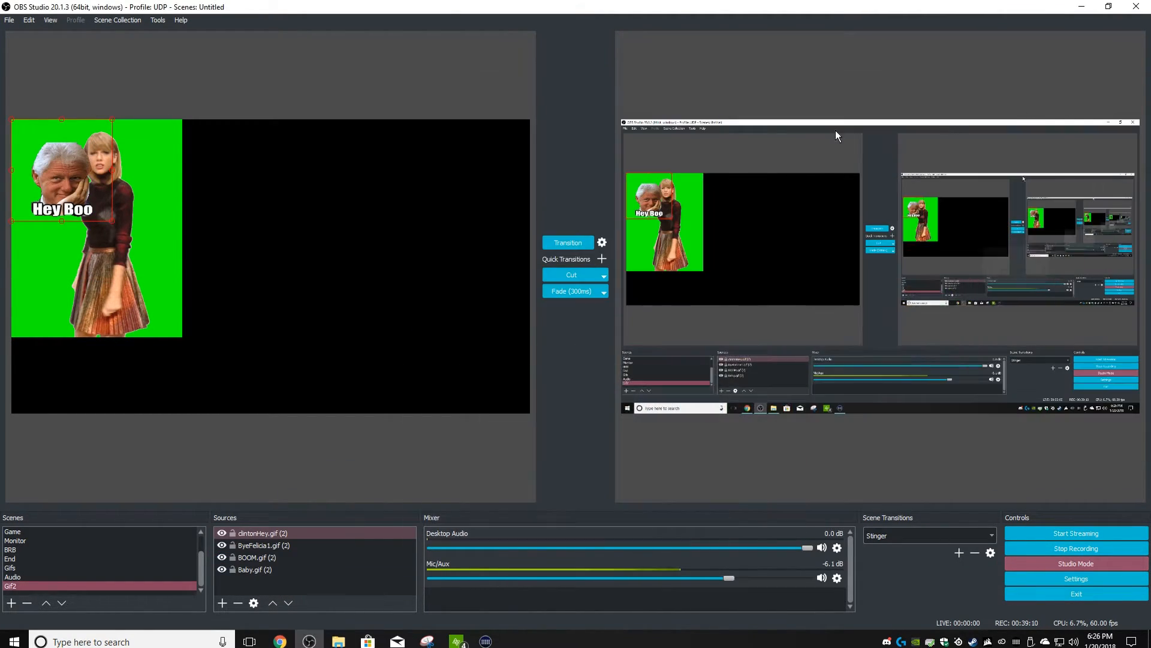
Move the Hey Boo GIF to the right edge and hide the other three GIFs
click(13, 567)
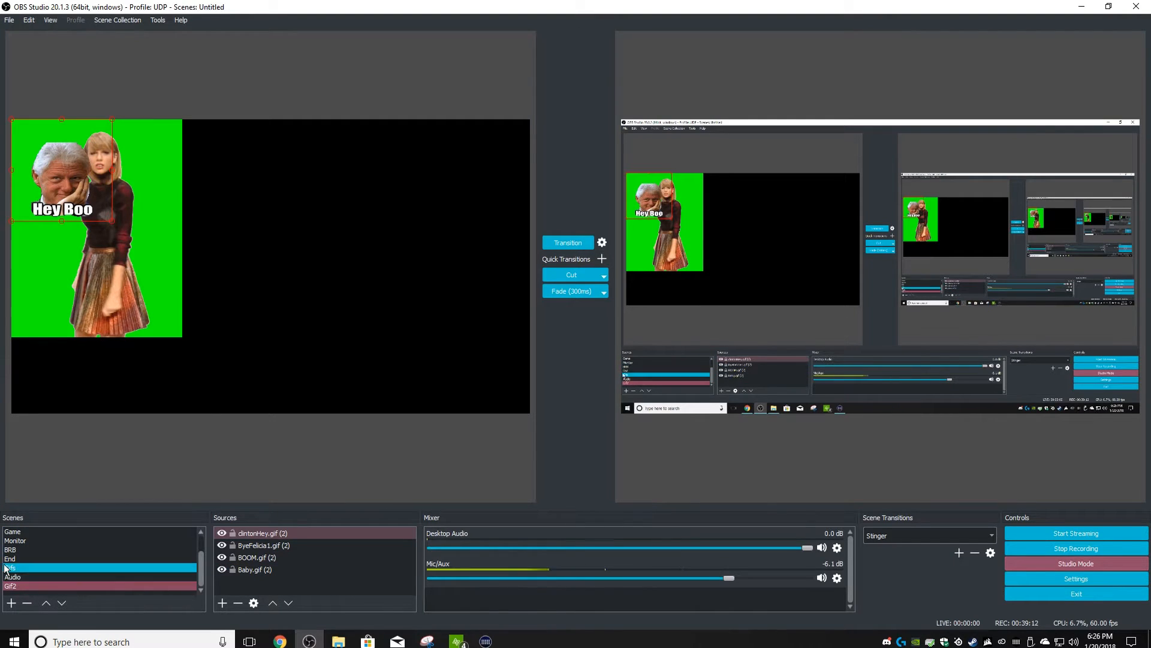
click(15, 586)
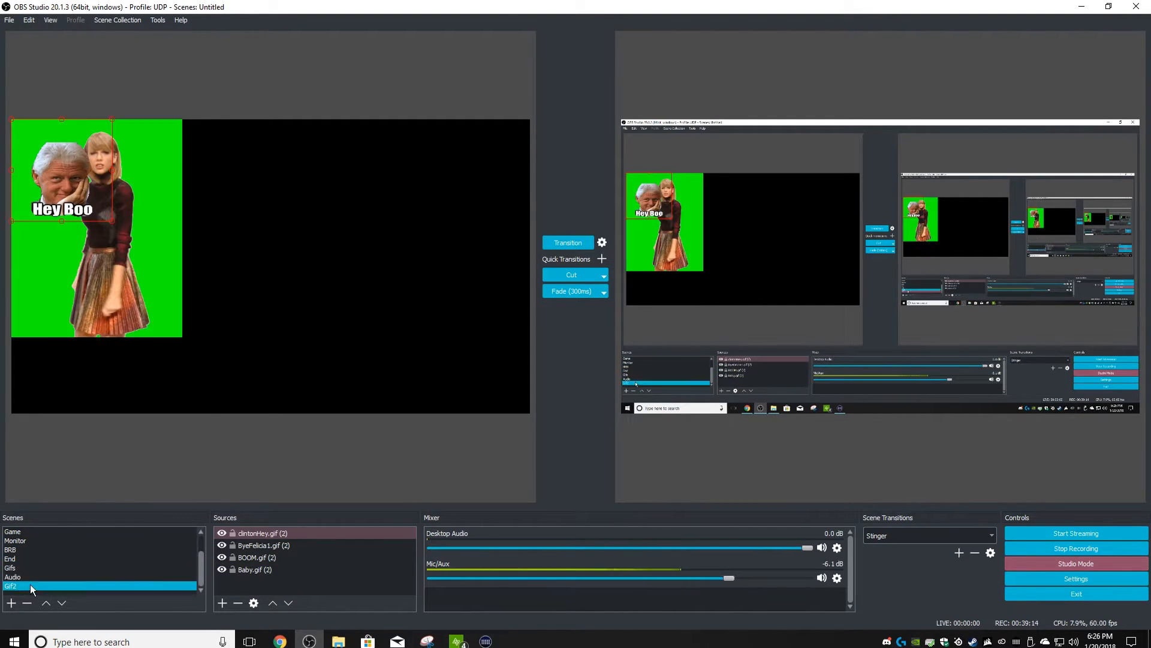
click(10, 568)
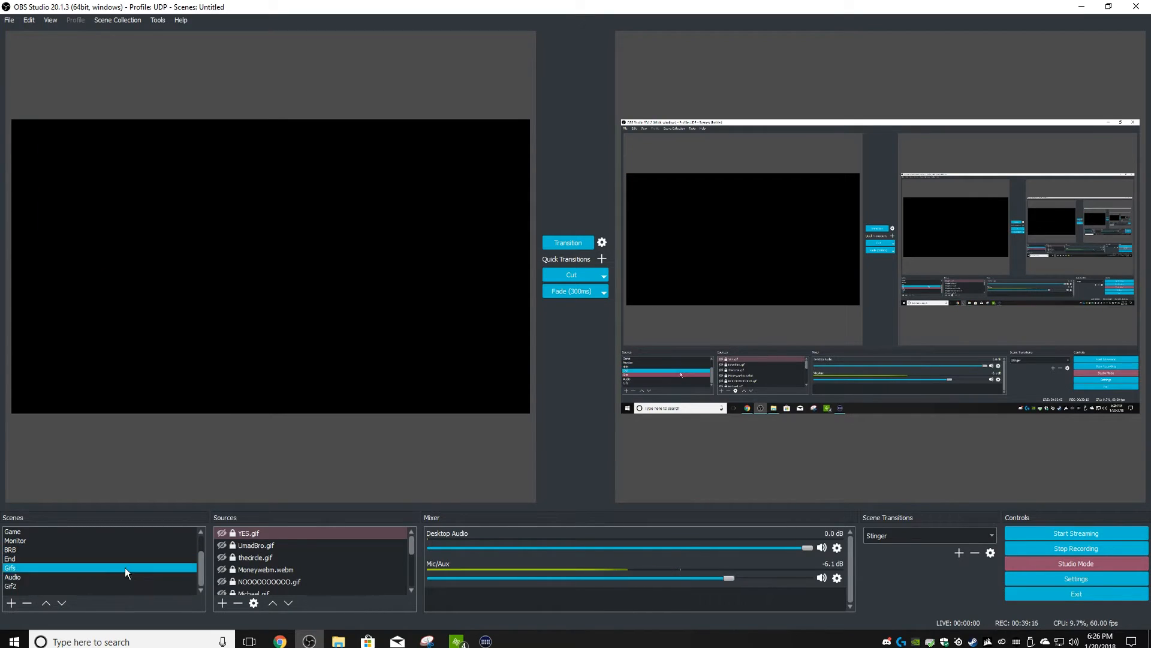
click(13, 585)
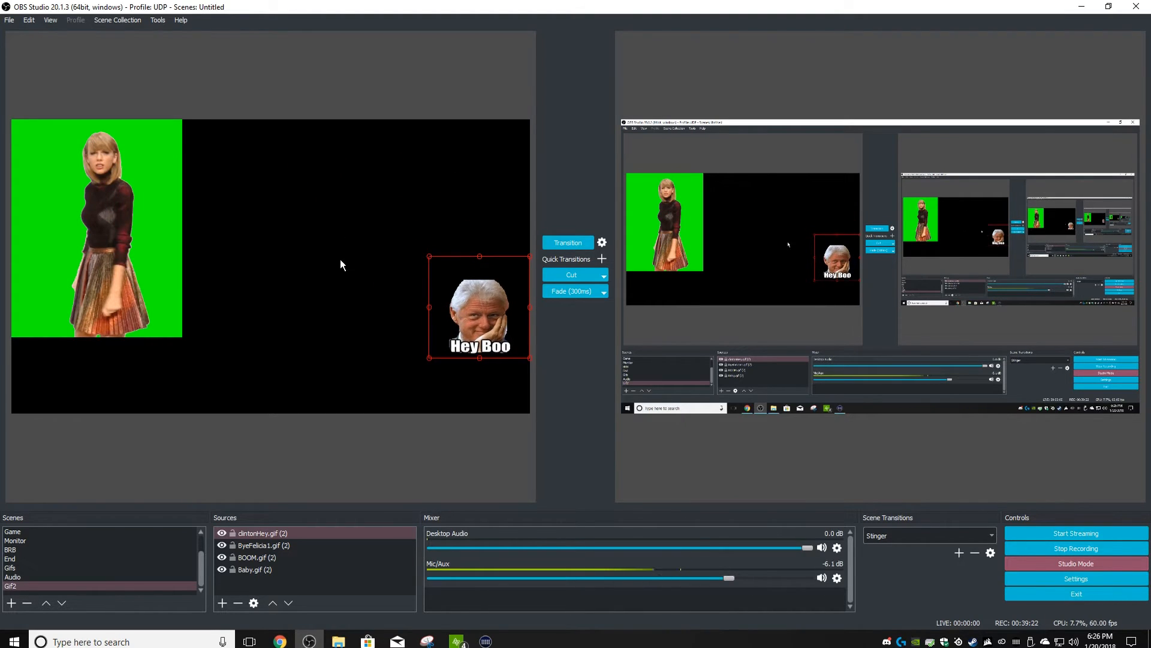
click(262, 545)
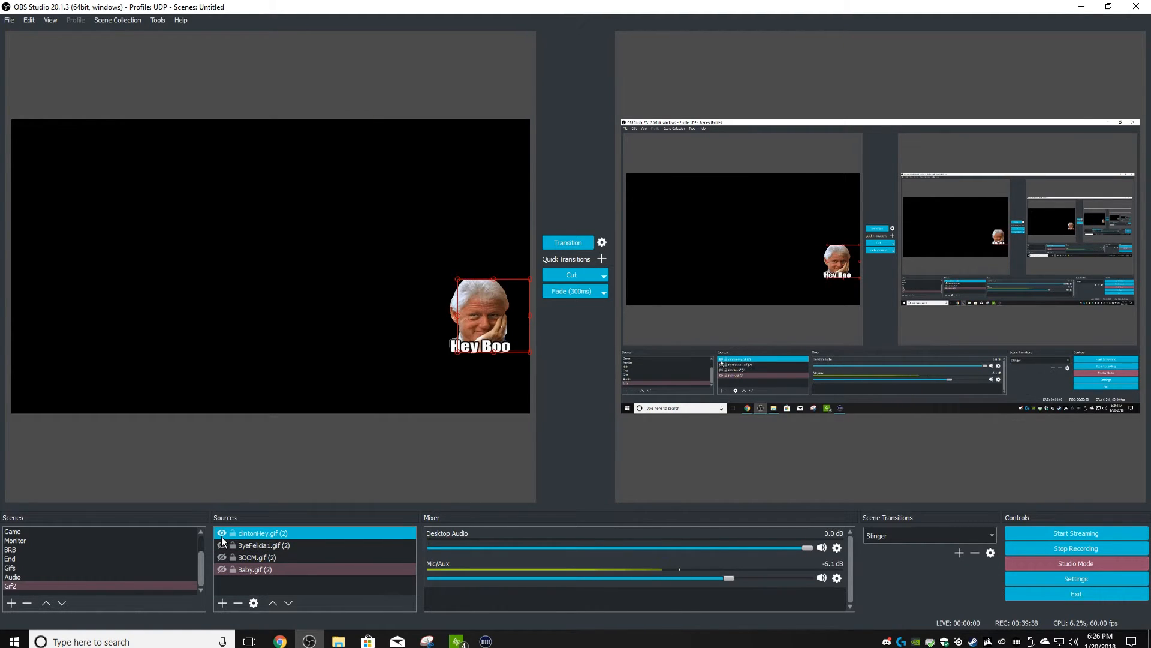
Hide the Hey Boo GIF and add a Chroma Key filter to BOOM.gif
click(9, 567)
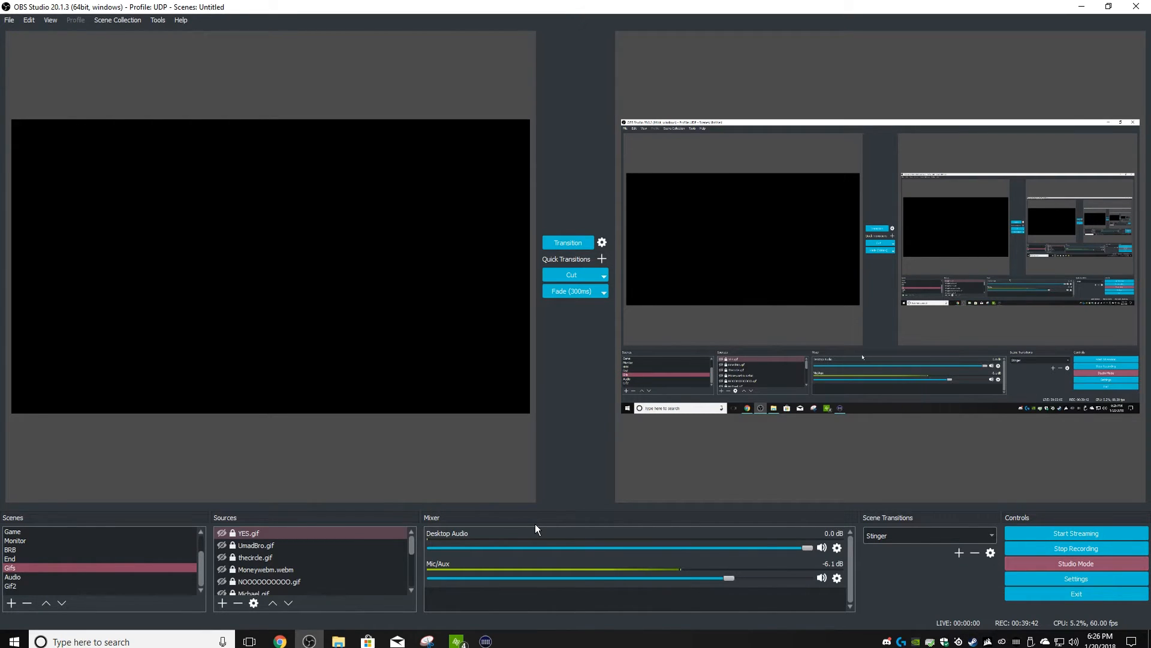
click(15, 540)
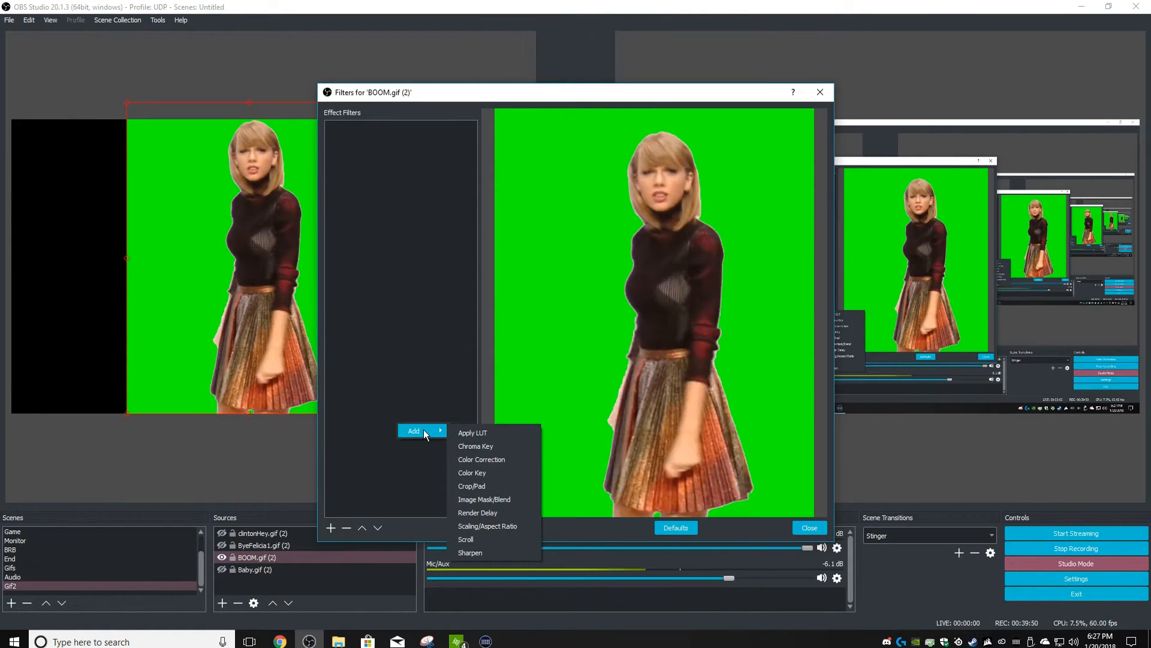
click(476, 447)
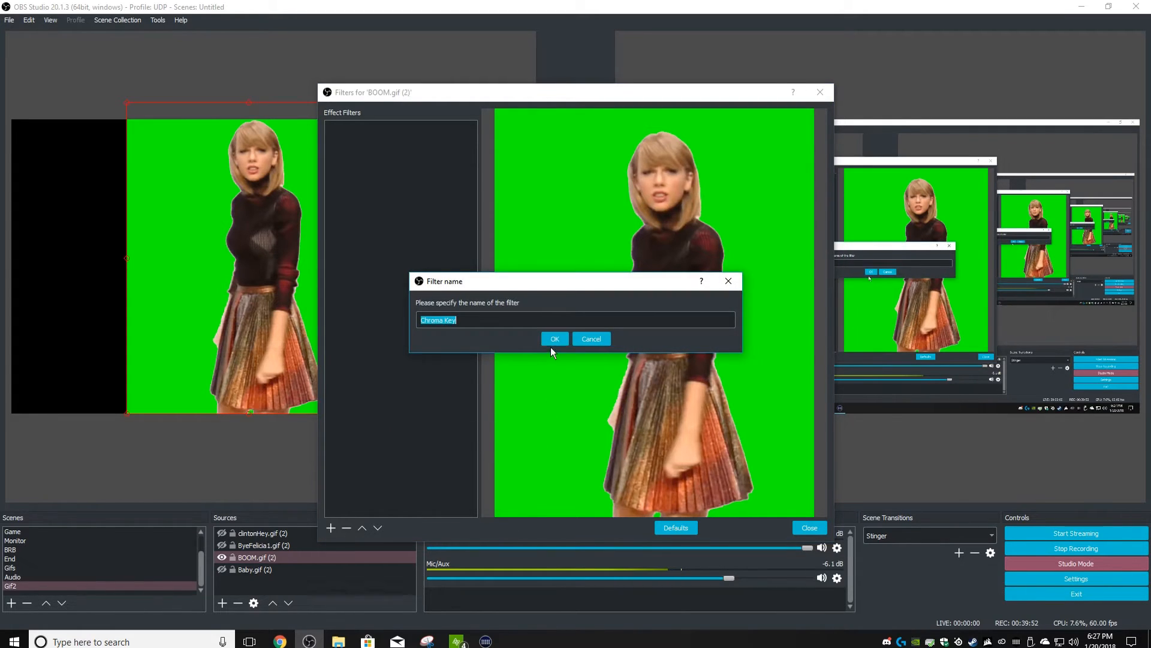
click(554, 338)
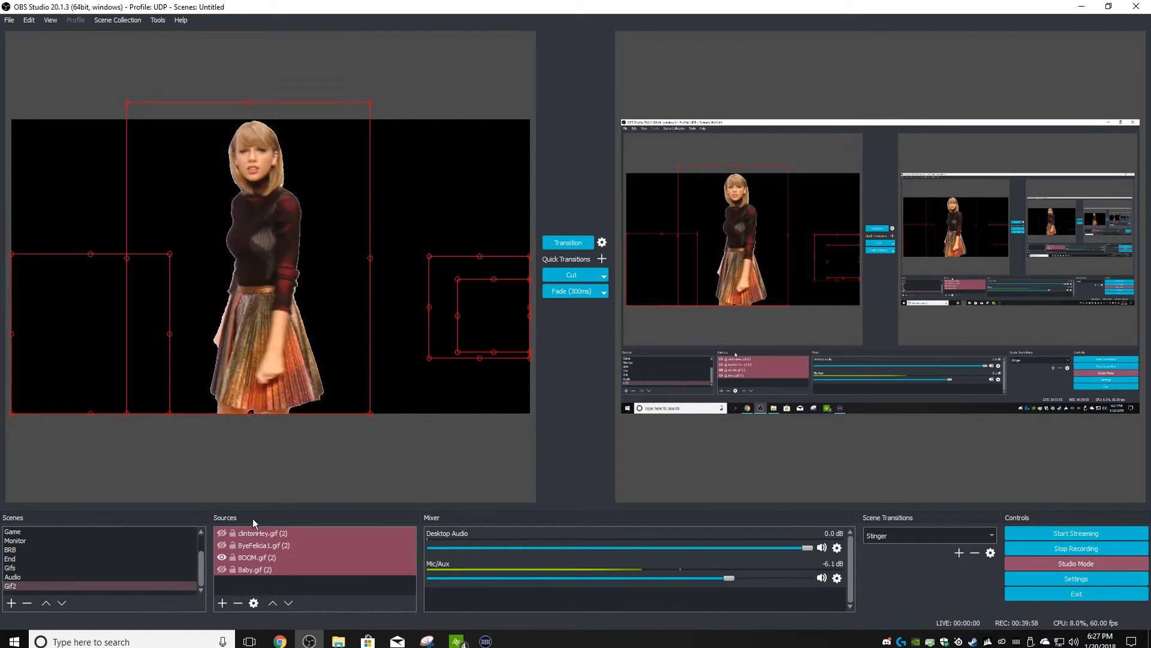
Delete the Gif2 scene from OBS and bring up the Stream Deck software
click(14, 577)
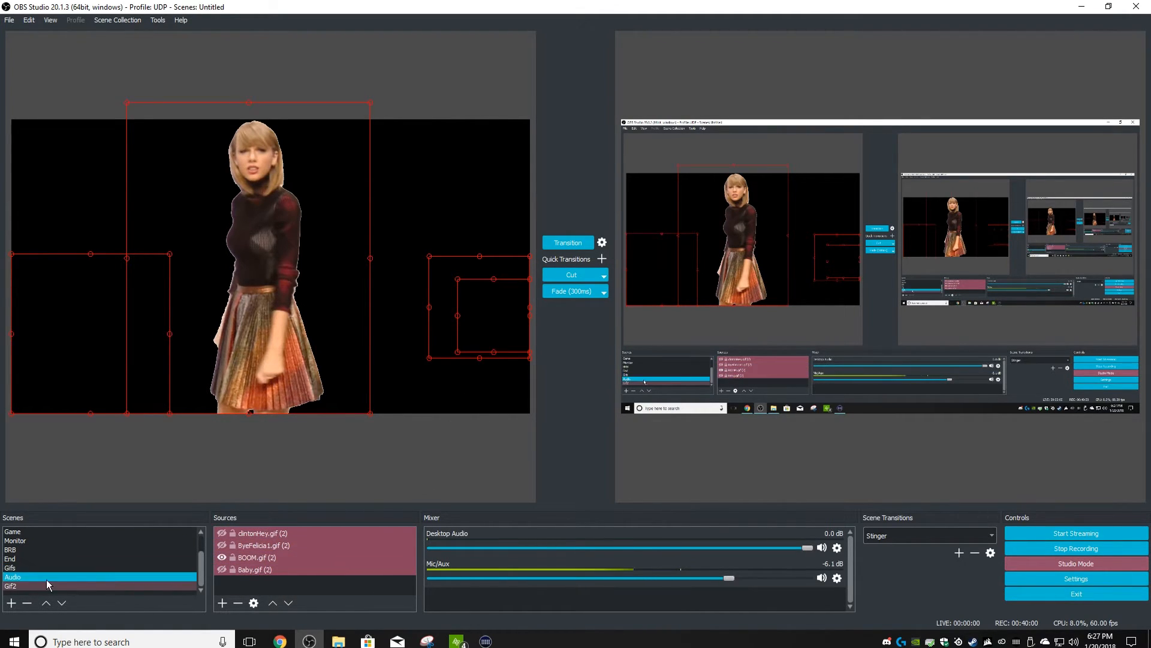
click(9, 549)
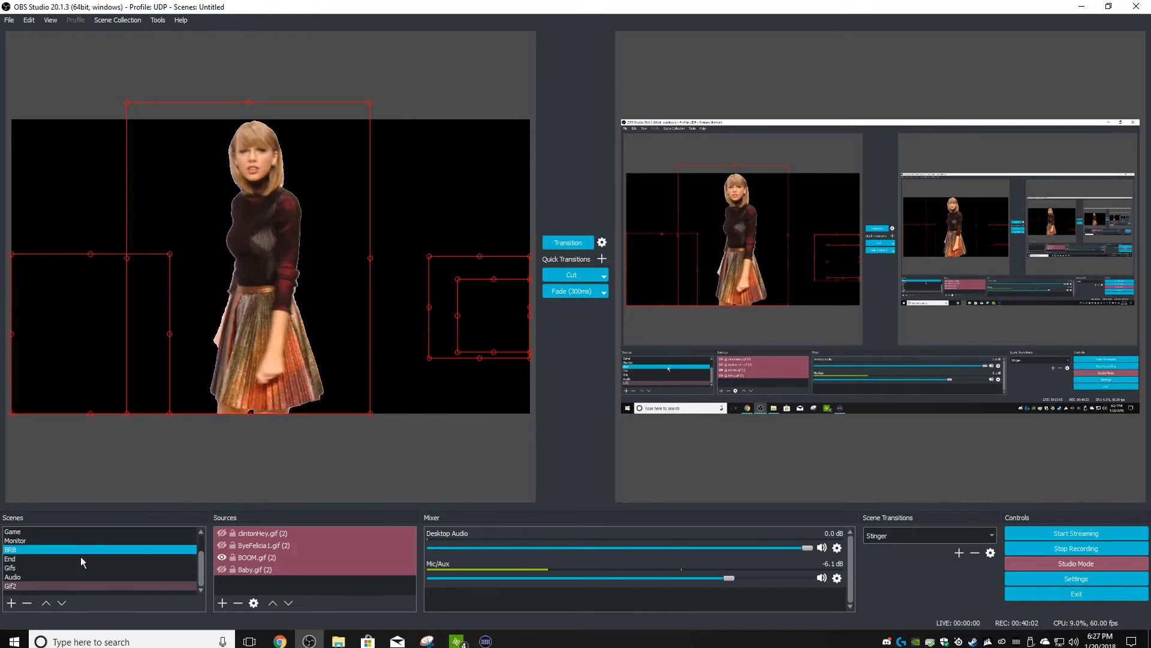
click(13, 567)
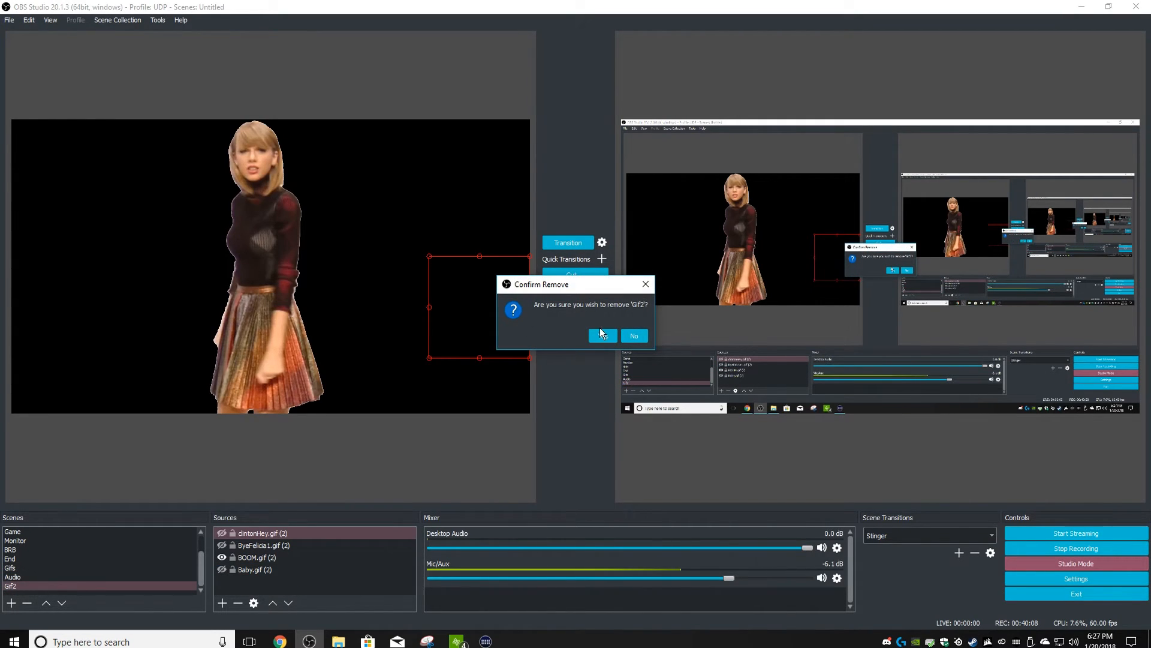
click(603, 335)
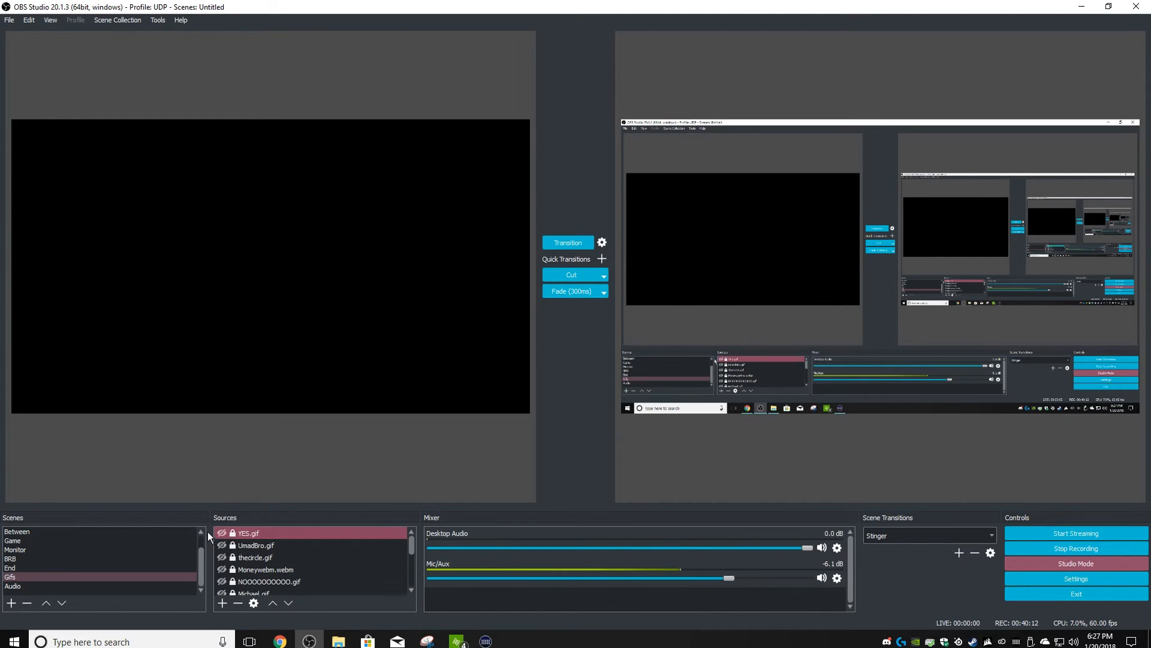
click(257, 545)
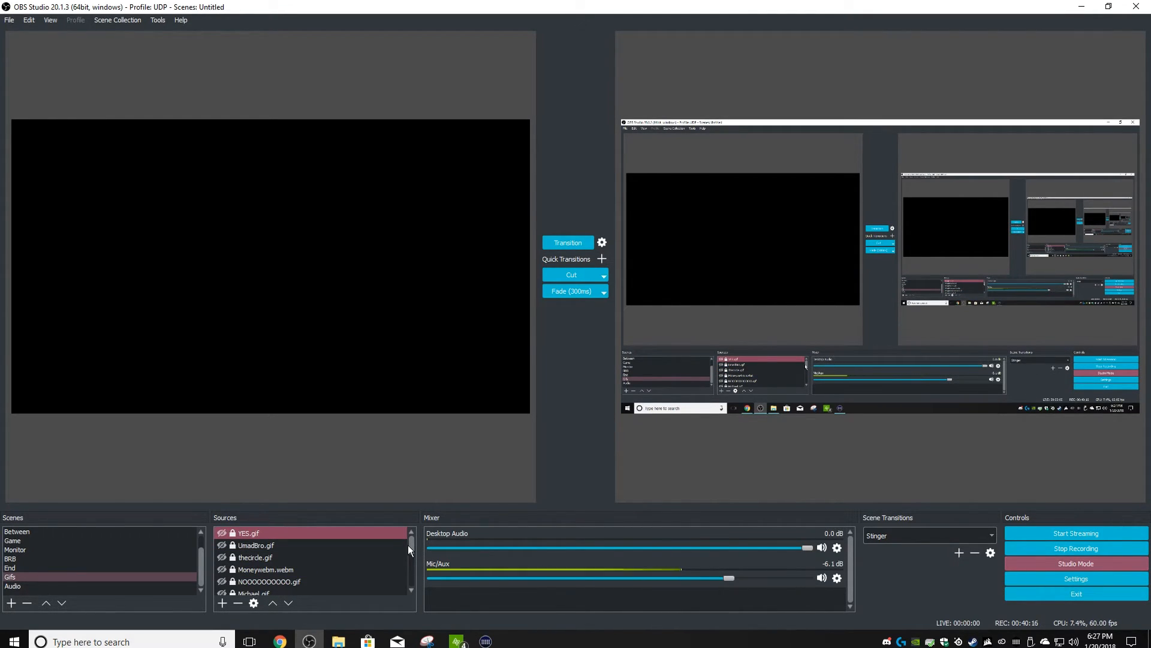
click(13, 540)
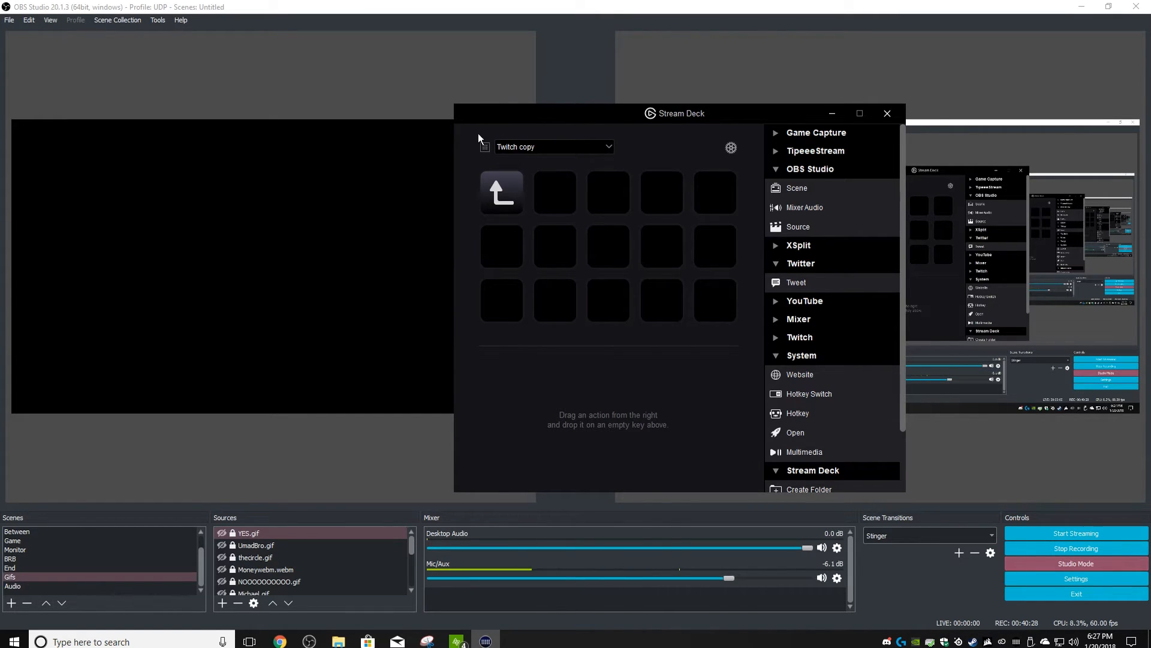
Create Source-toggle keys titled Baby and Boo, each set to the Gifs scene
drag(799, 226, 554, 192)
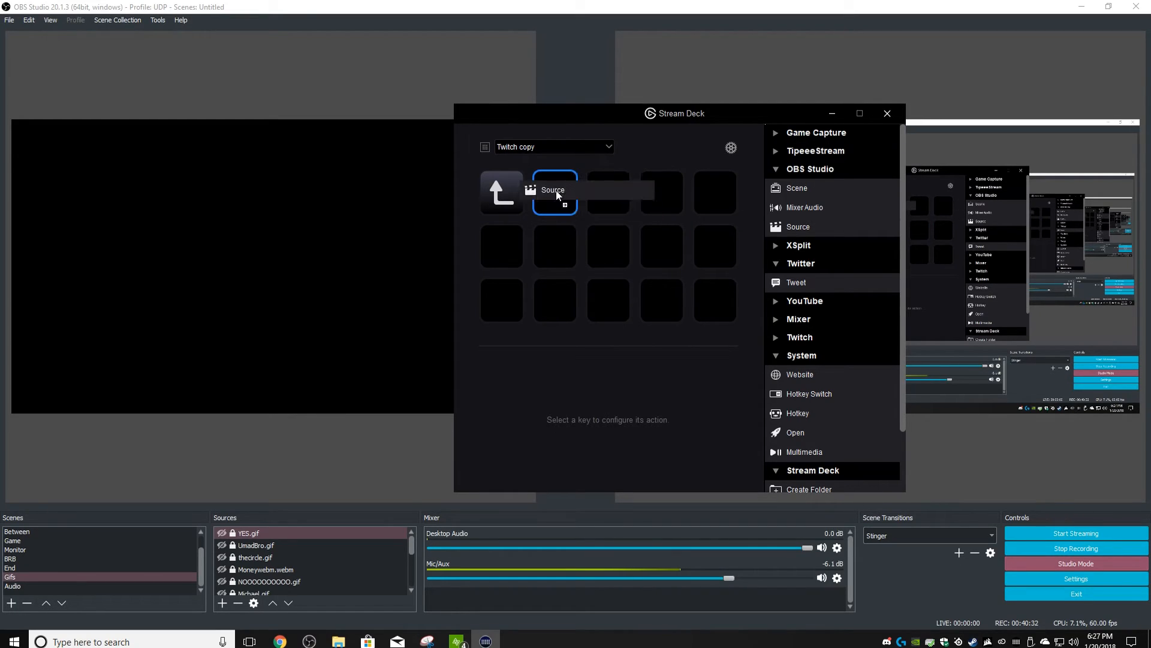
click(554, 193)
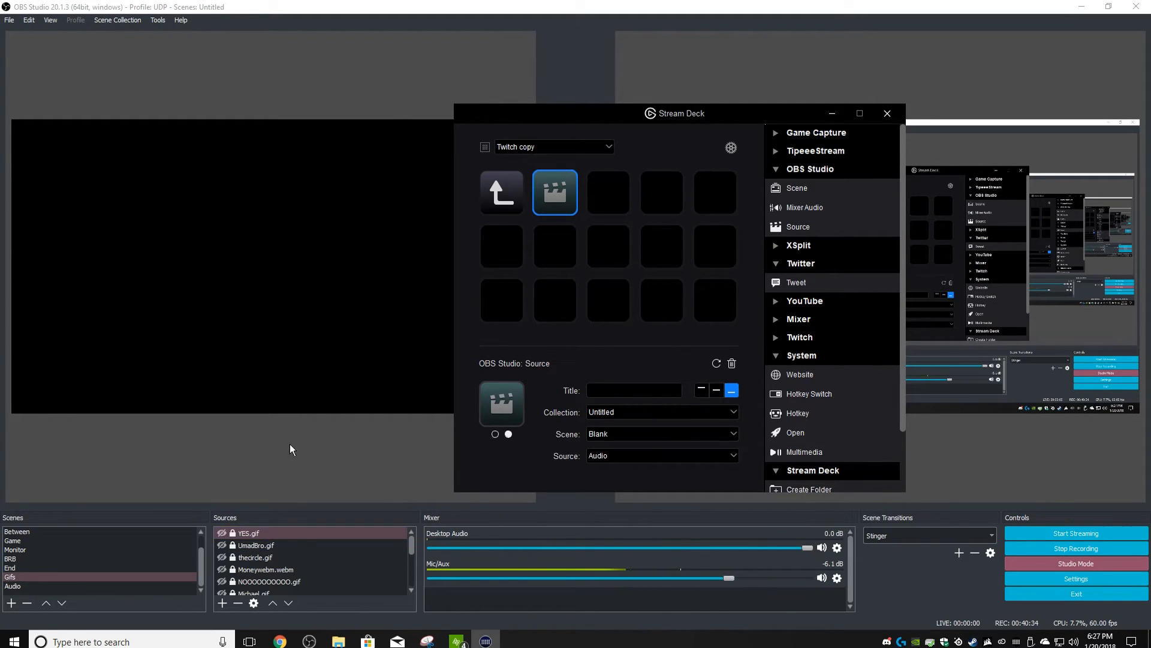
click(662, 434)
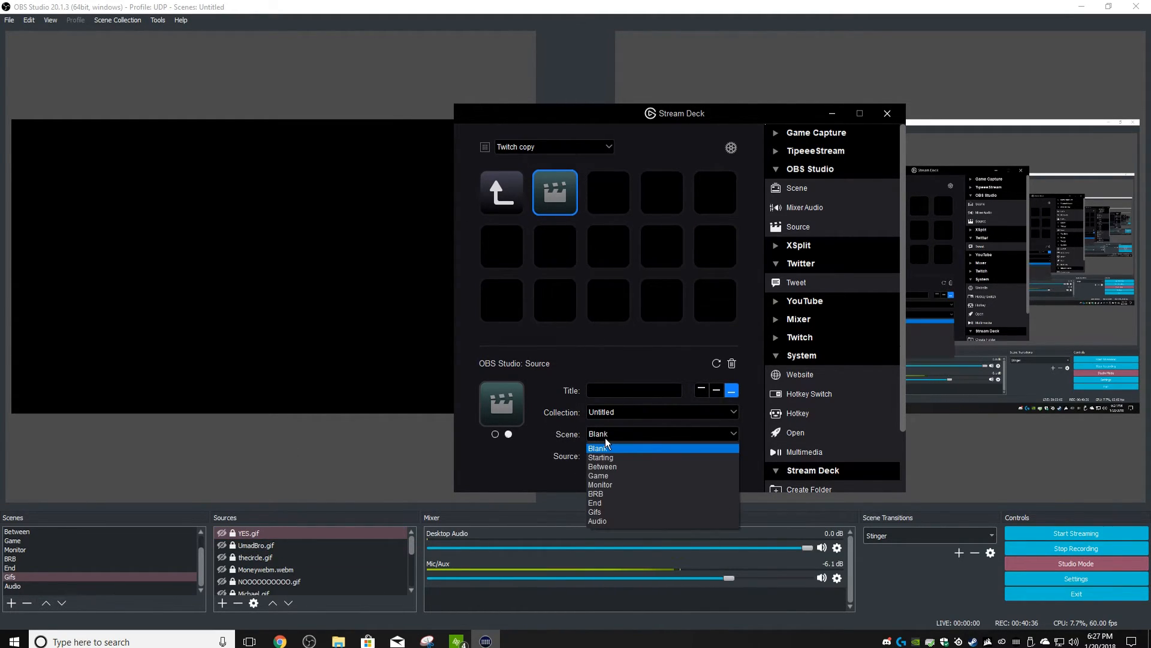
click(594, 512)
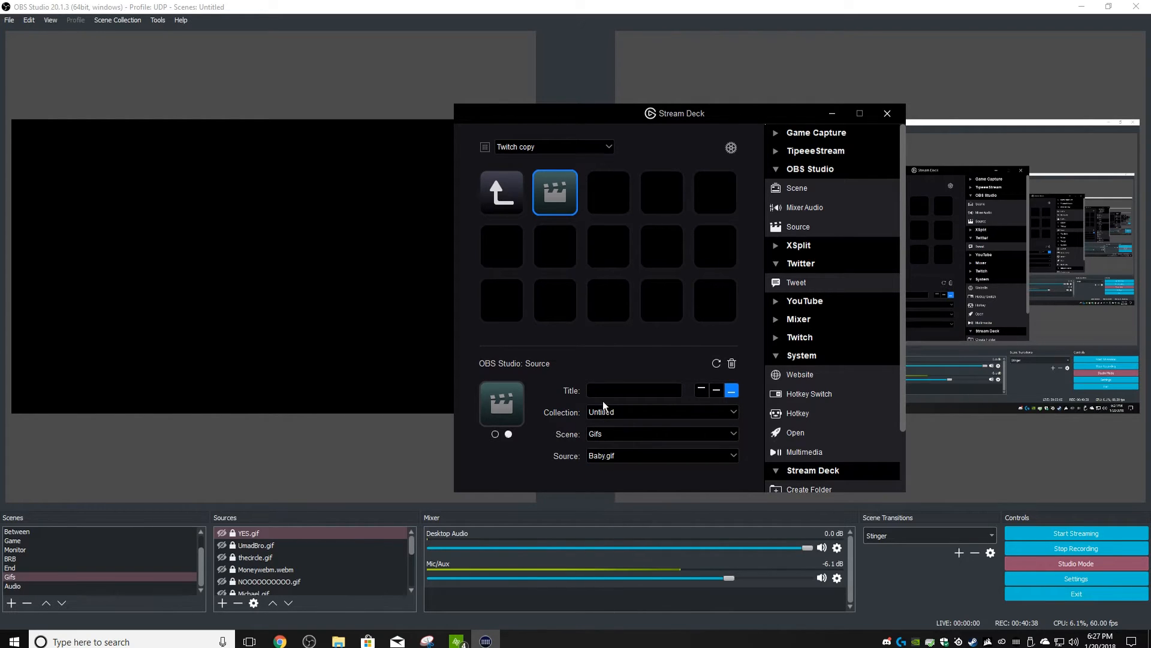
text(Baby)
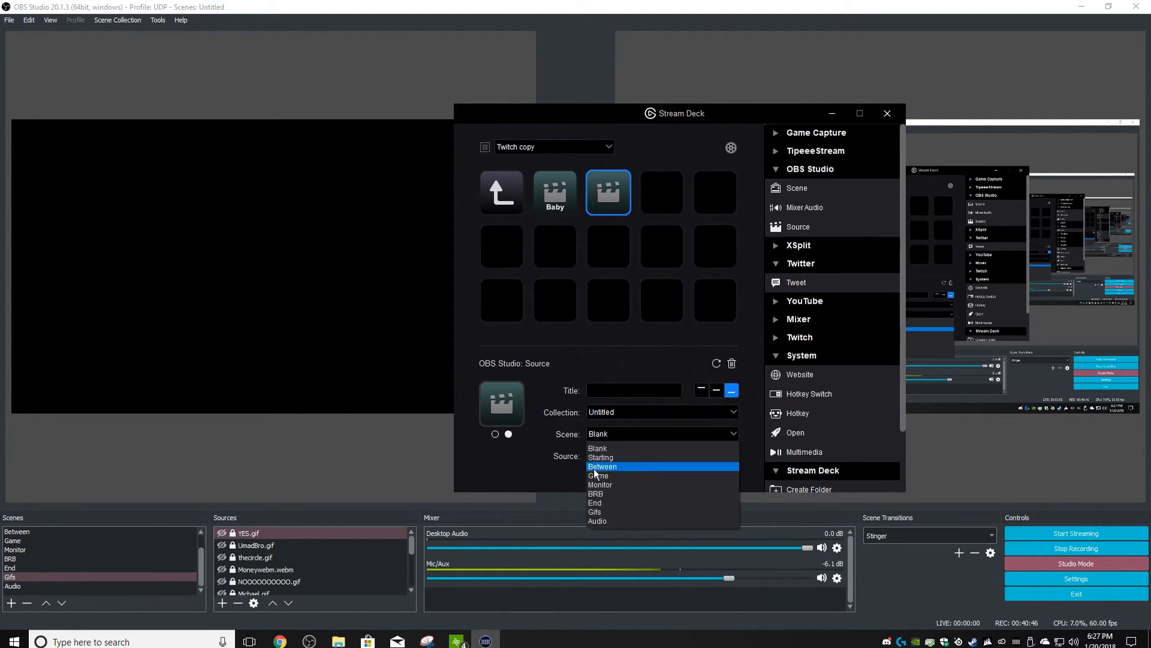
click(595, 512)
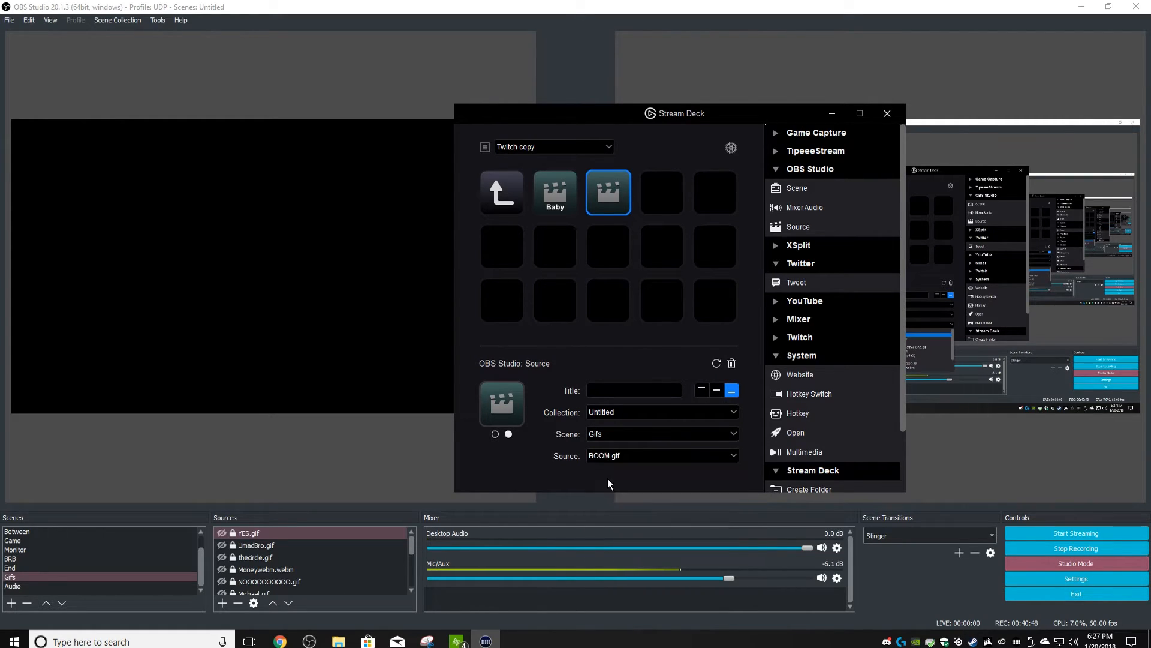
text(Boo)
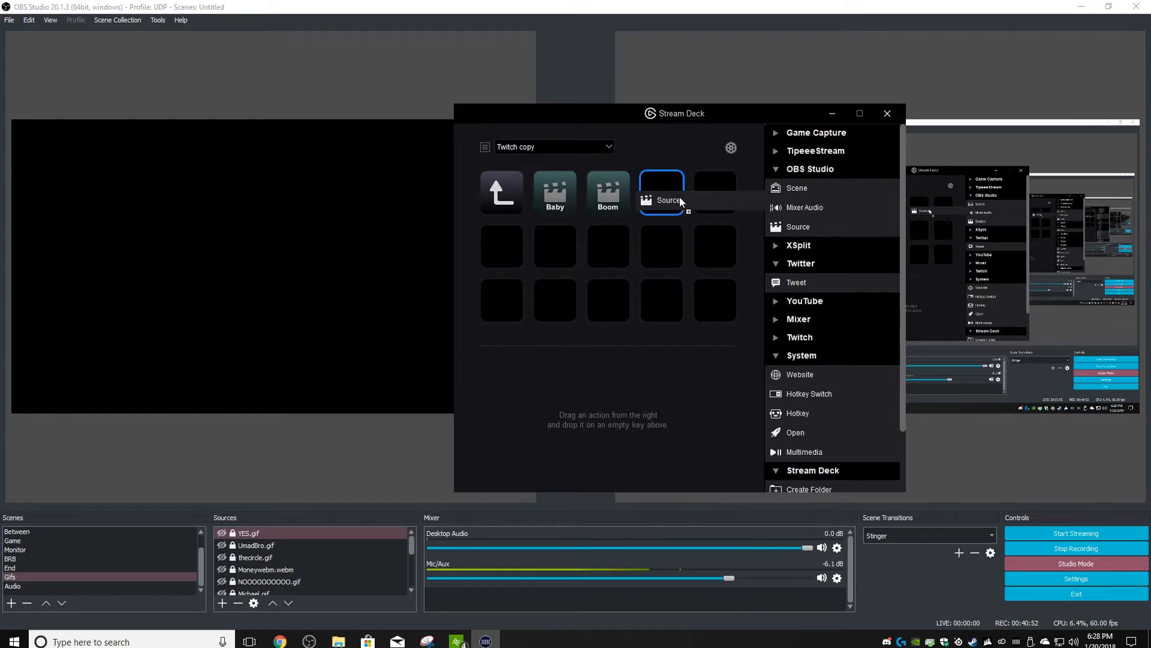
Add a Hey boo key for clintonHey.gif, test the Baby key, and close Stream Deck
click(661, 192)
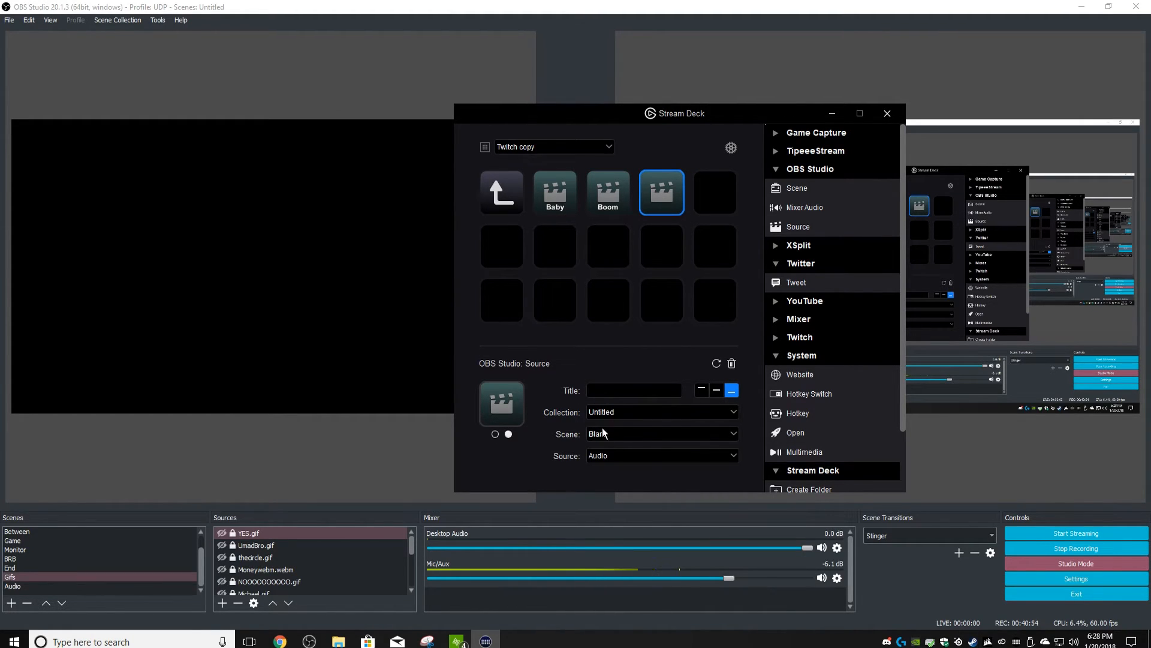
click(662, 455)
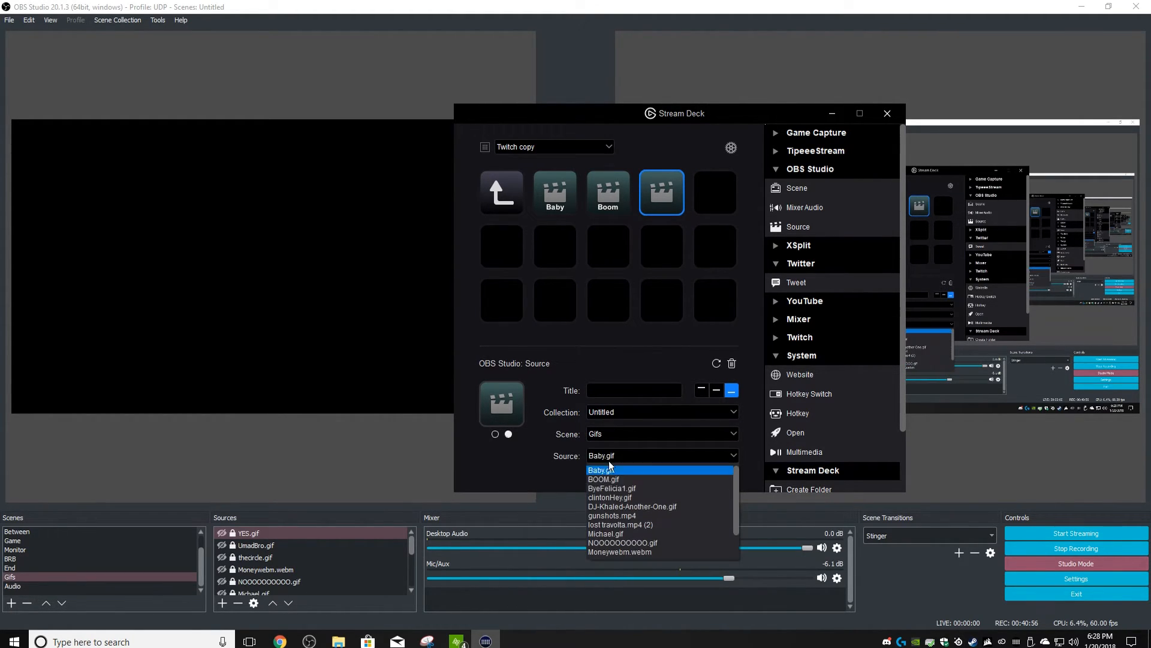
click(610, 497)
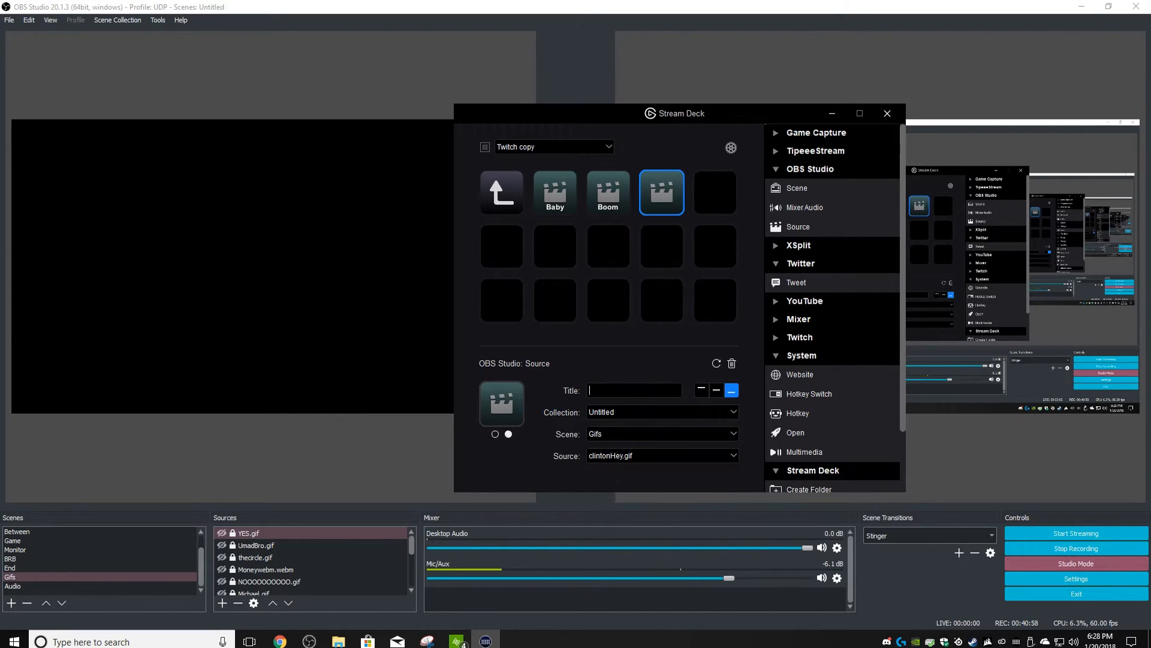
text(Hey boo)
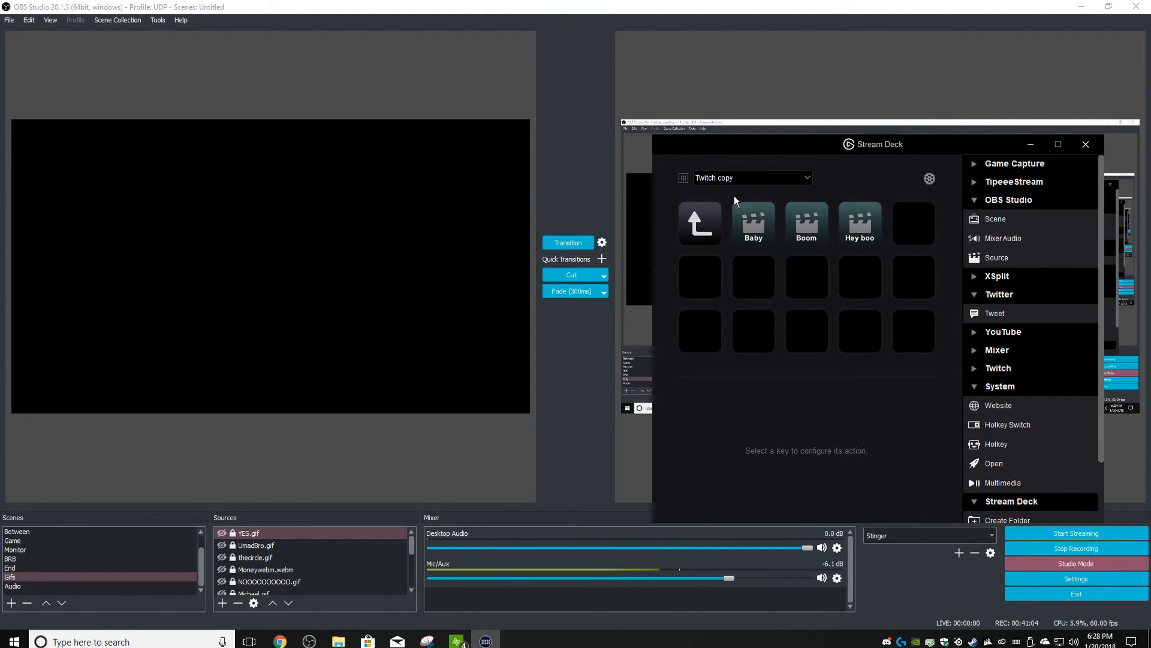
click(753, 224)
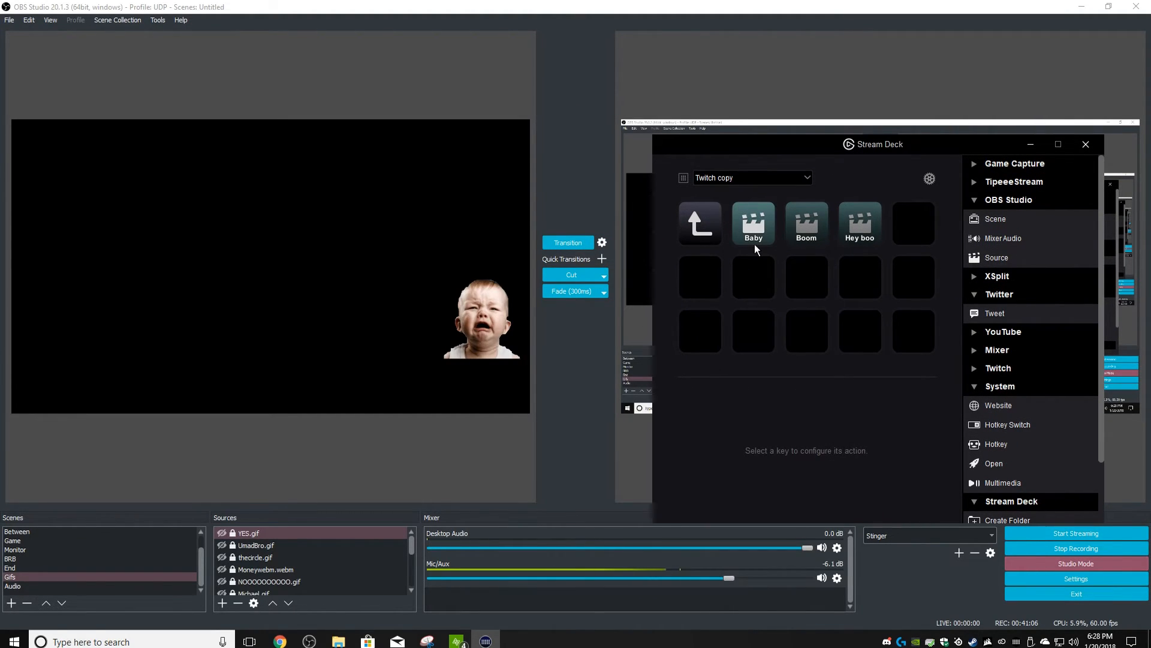
mouse_move(741, 242)
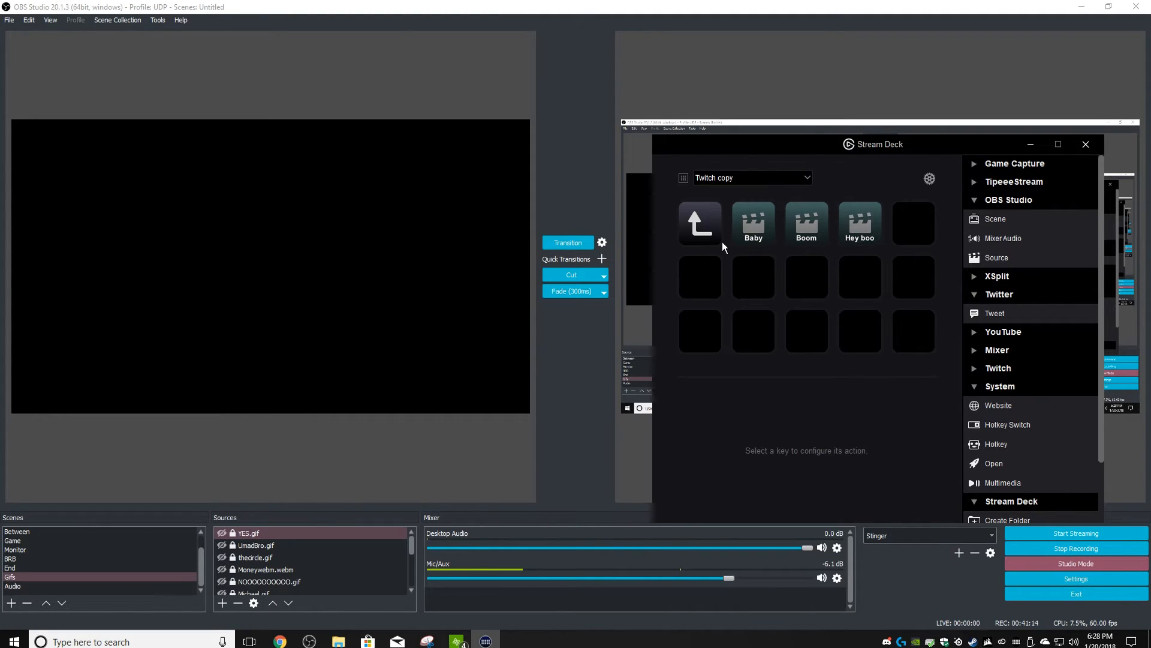
mouse_move(526, 399)
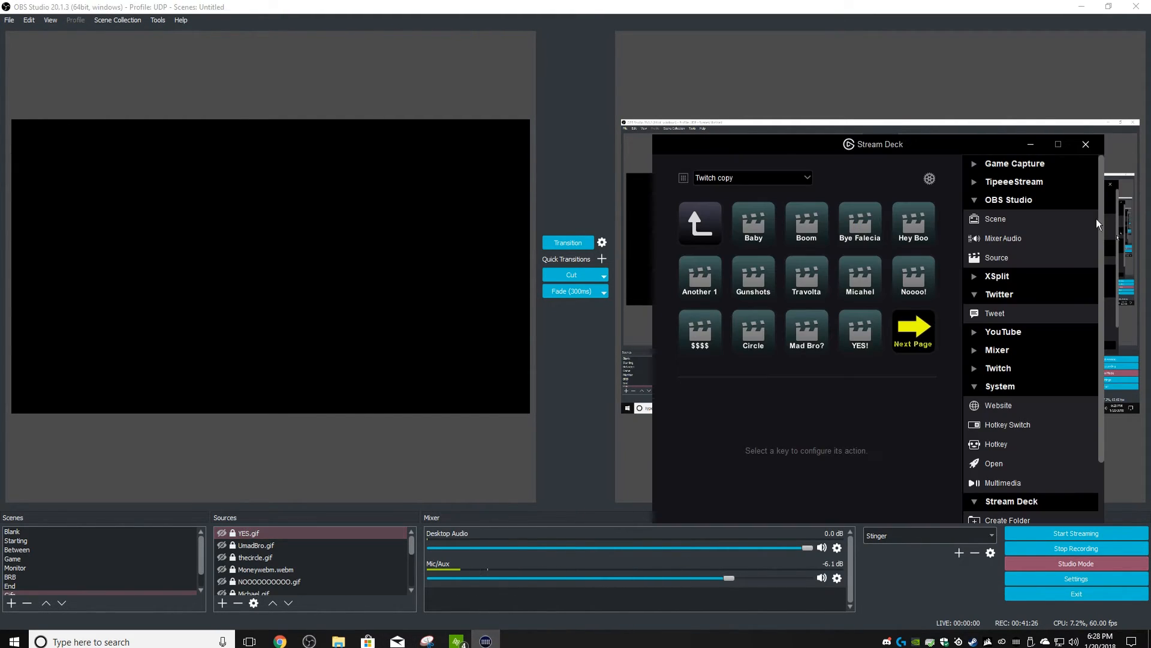
click(753, 223)
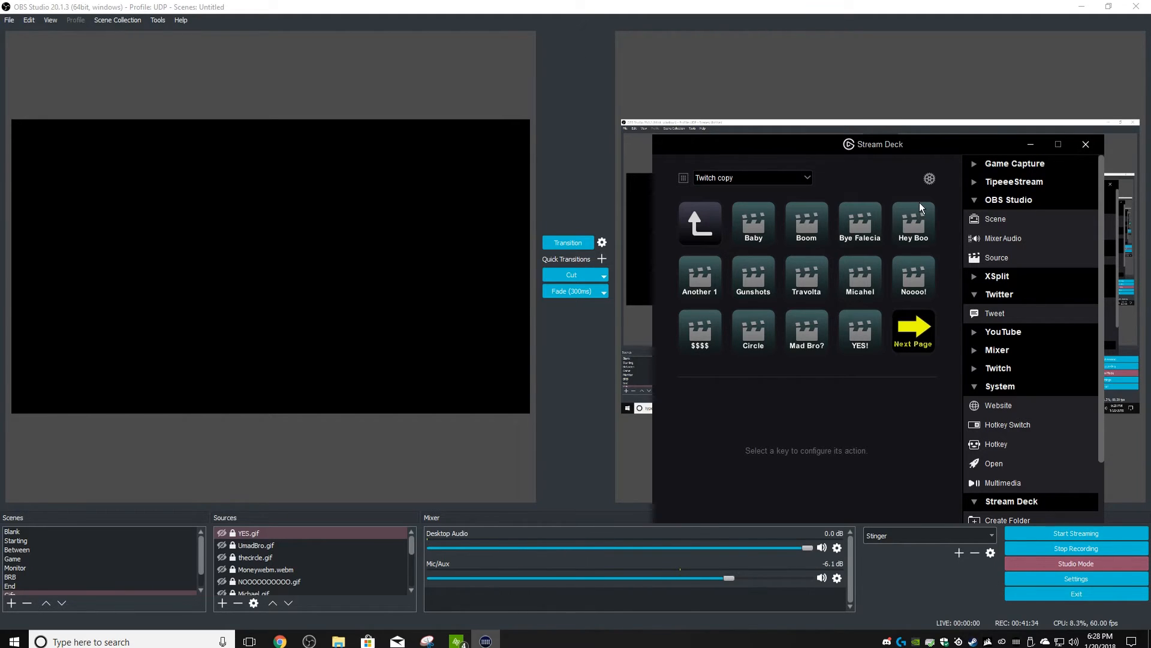
click(256, 557)
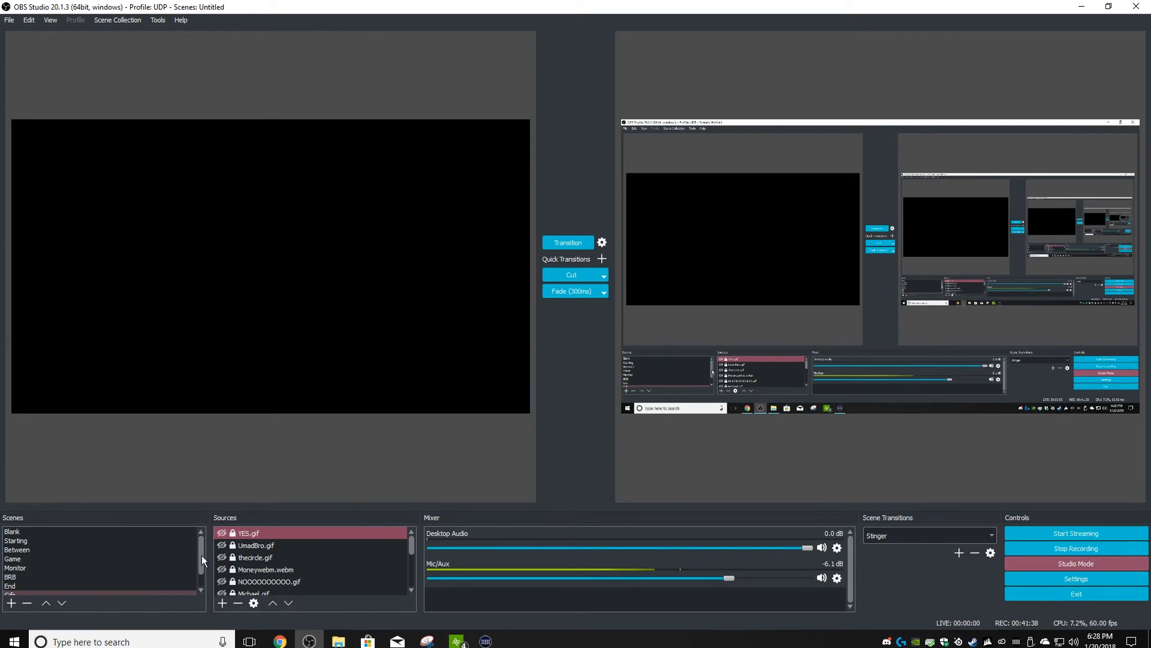
In the Monitor scene, add existing Gifs as a source above Audio, Webcam and Display Capture
click(14, 567)
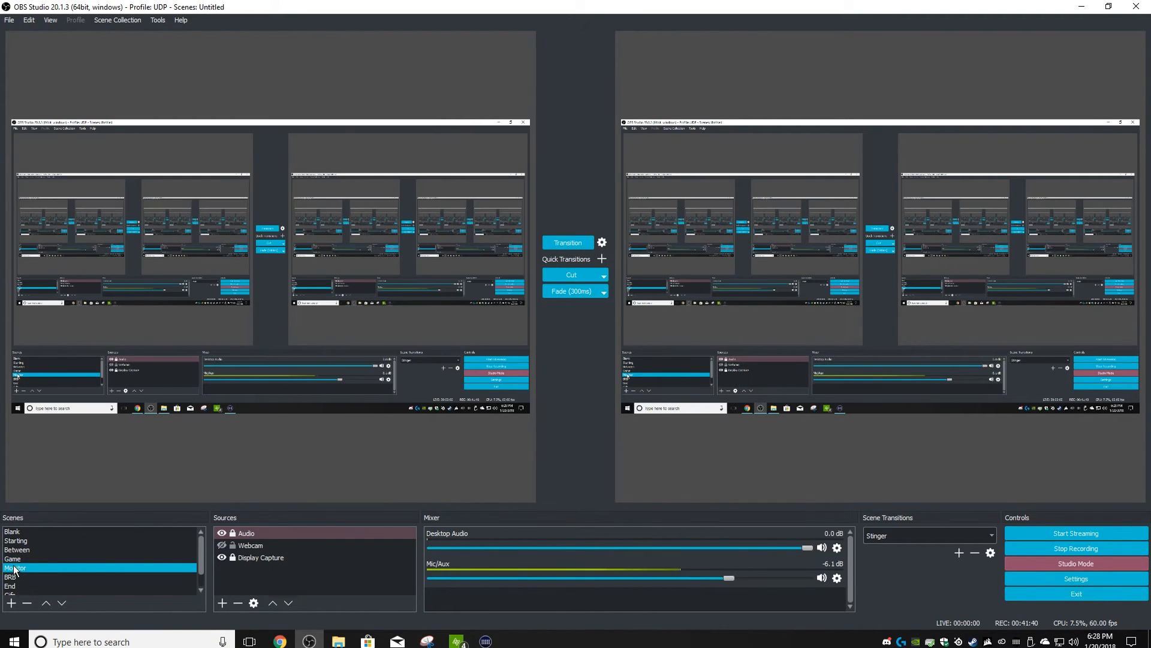
click(12, 576)
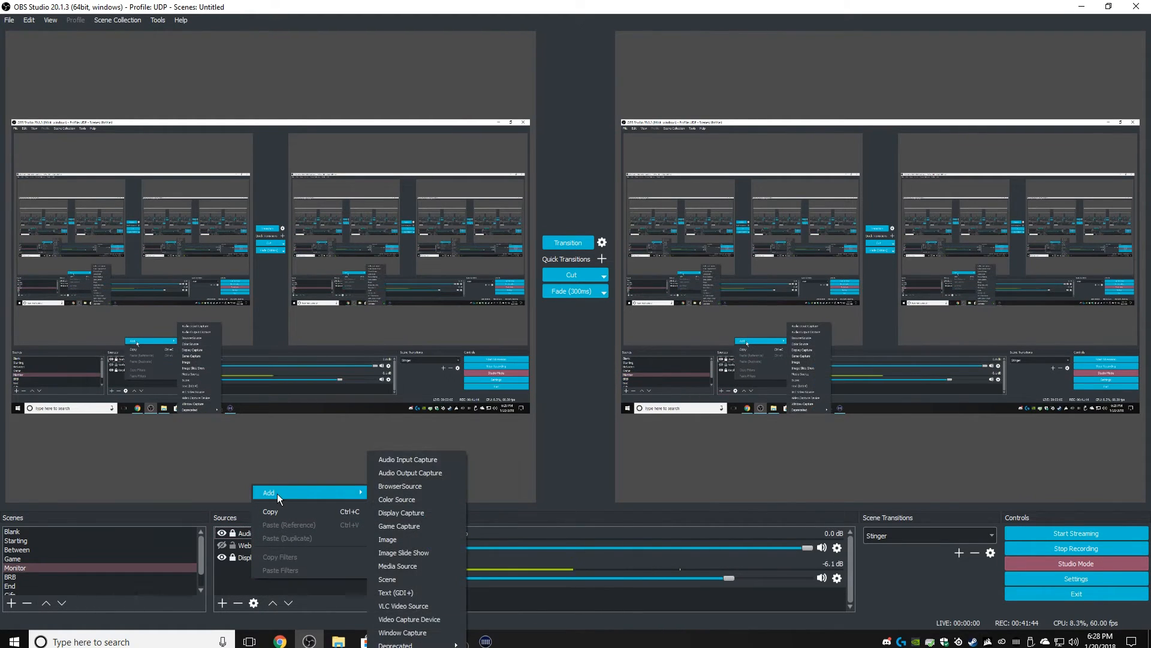
click(388, 579)
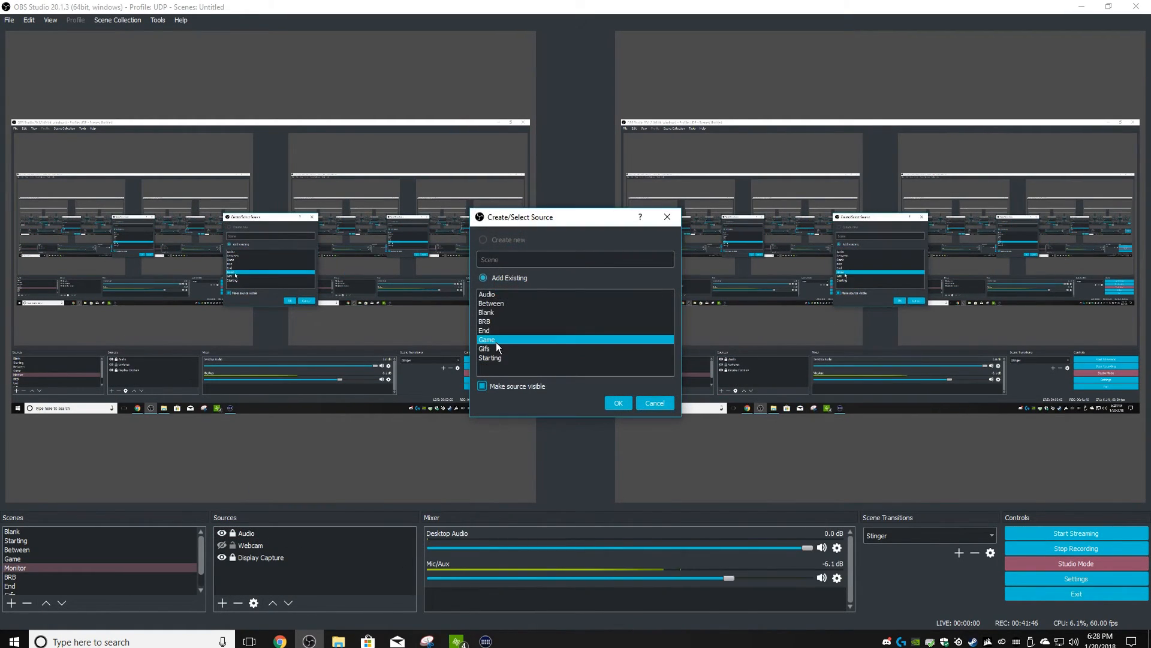
click(484, 348)
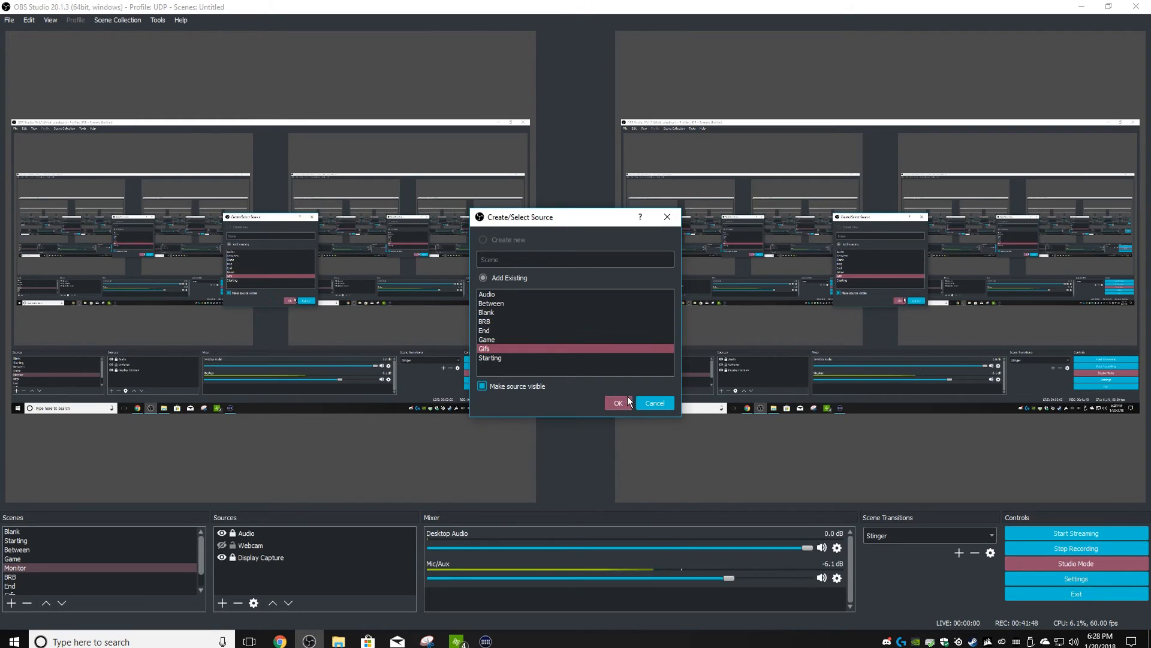
click(618, 402)
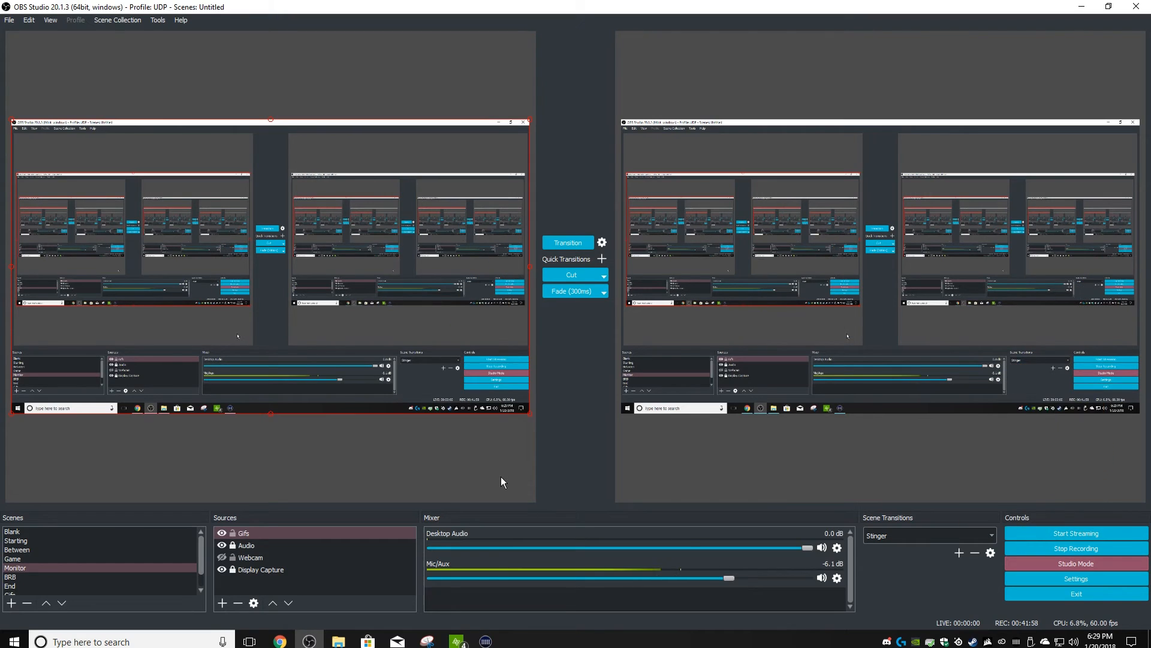
mouse_move(627, 434)
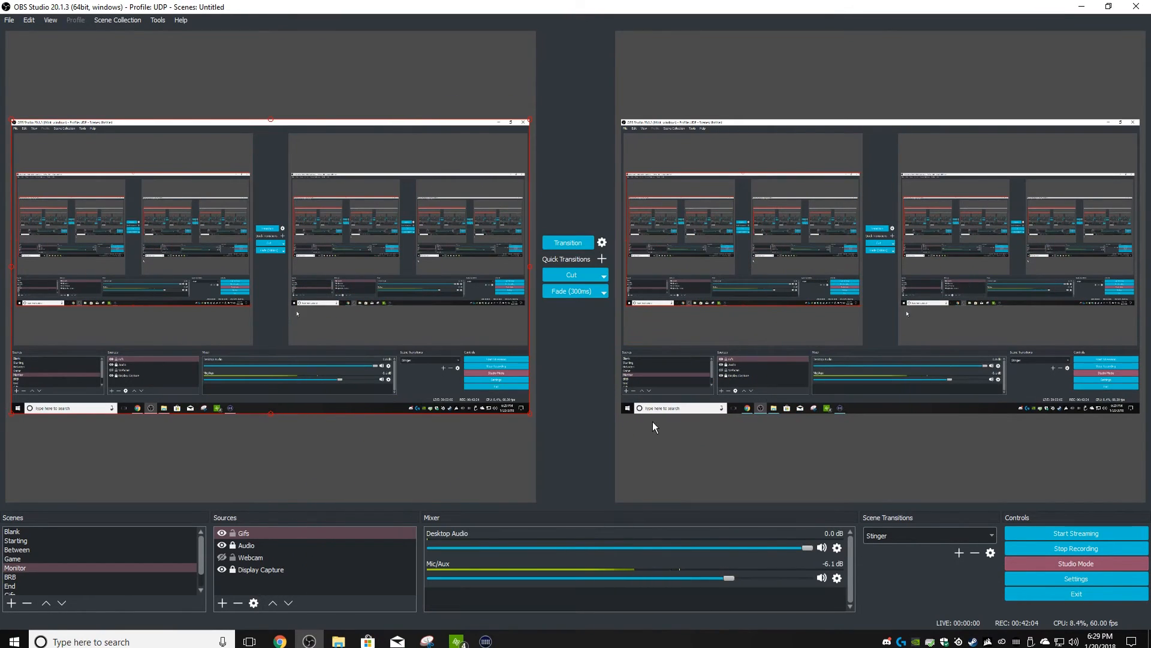
Add the Gifs scene to BRB, verify it in Game, and begin adding it to Between
click(9, 577)
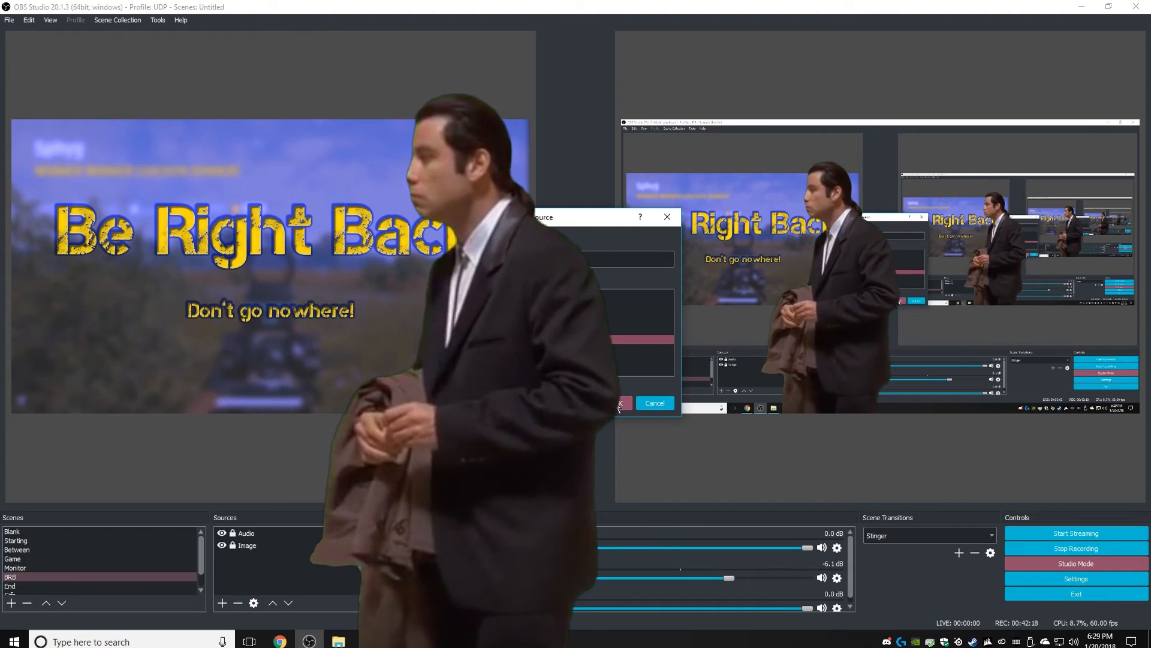
click(613, 403)
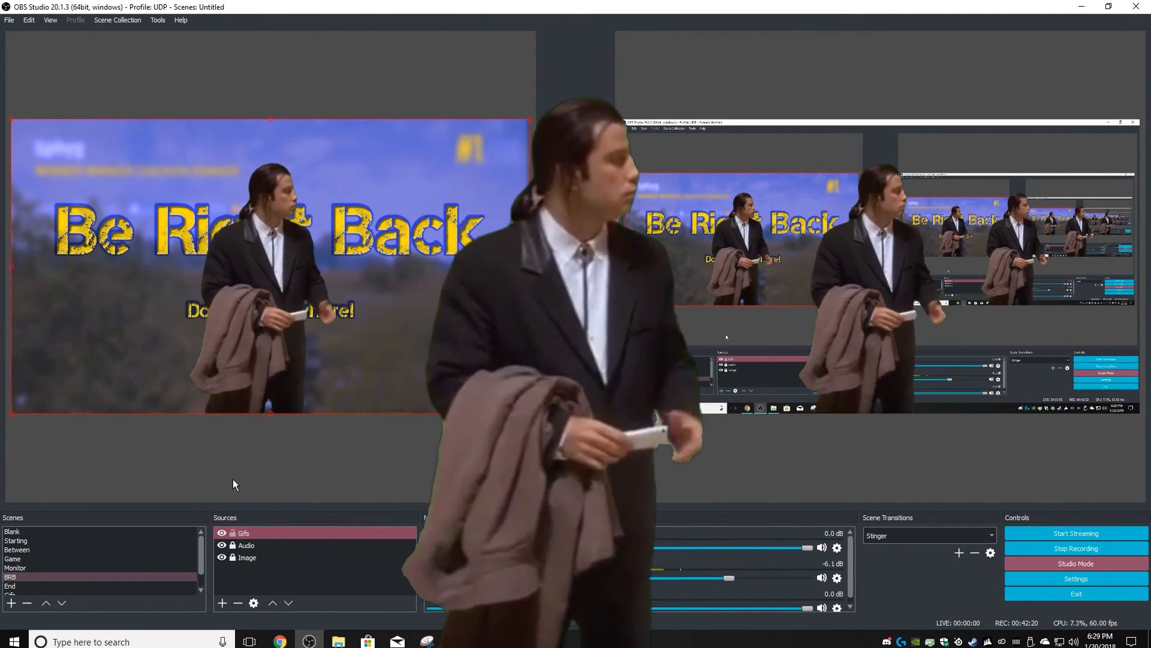
click(12, 558)
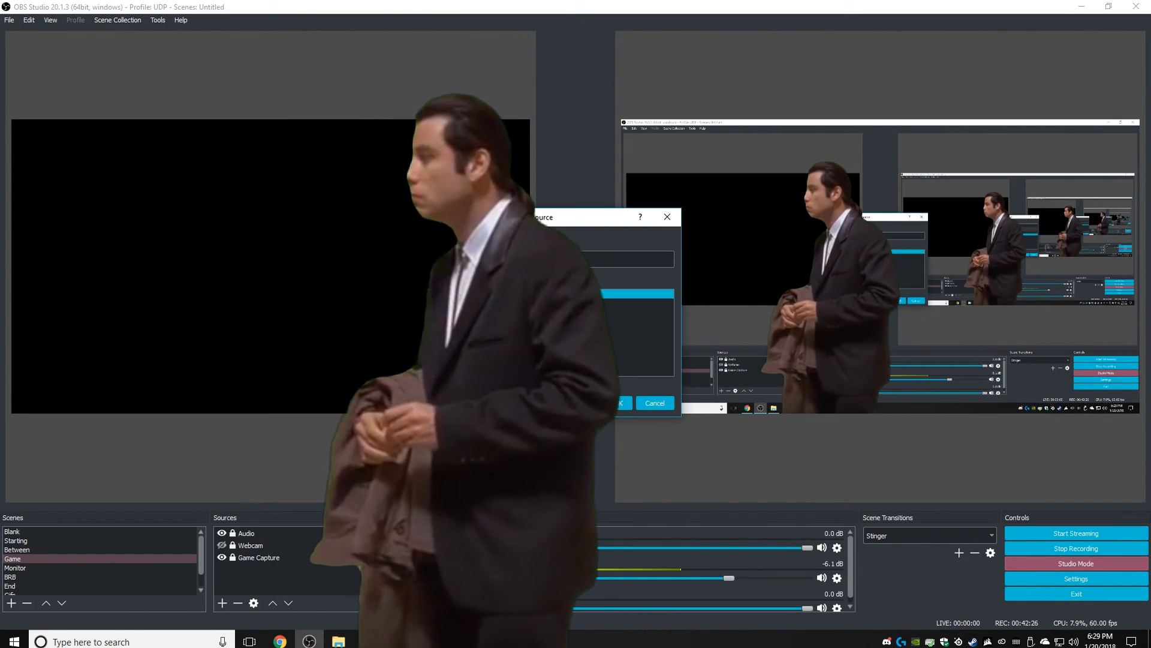
click(619, 403)
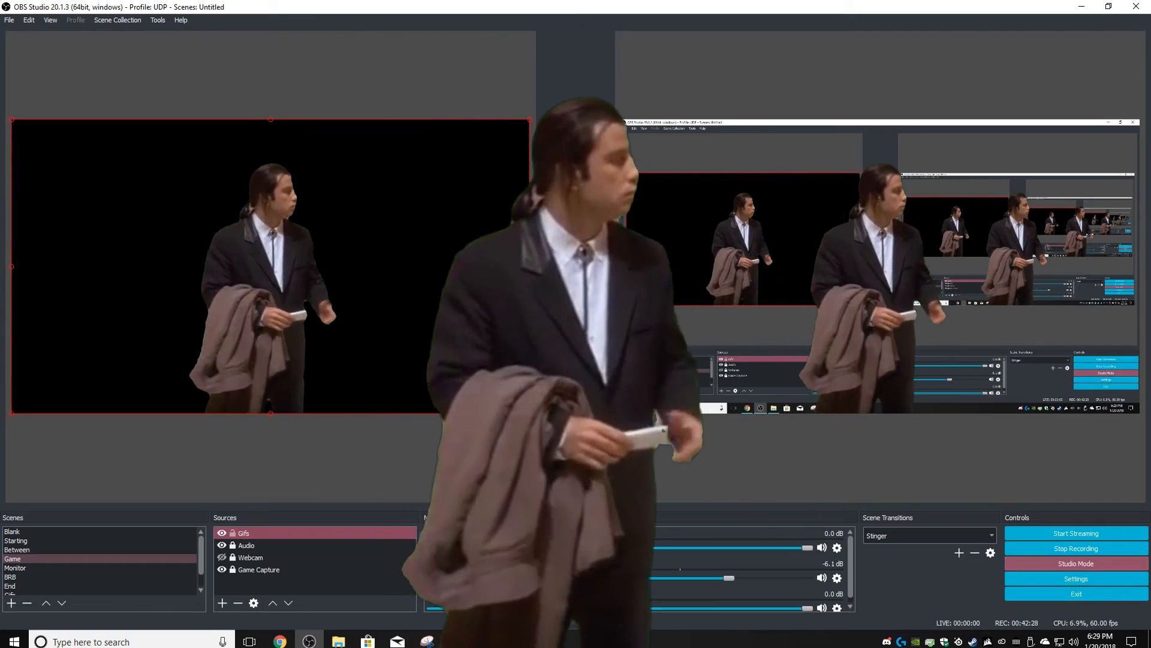
click(17, 550)
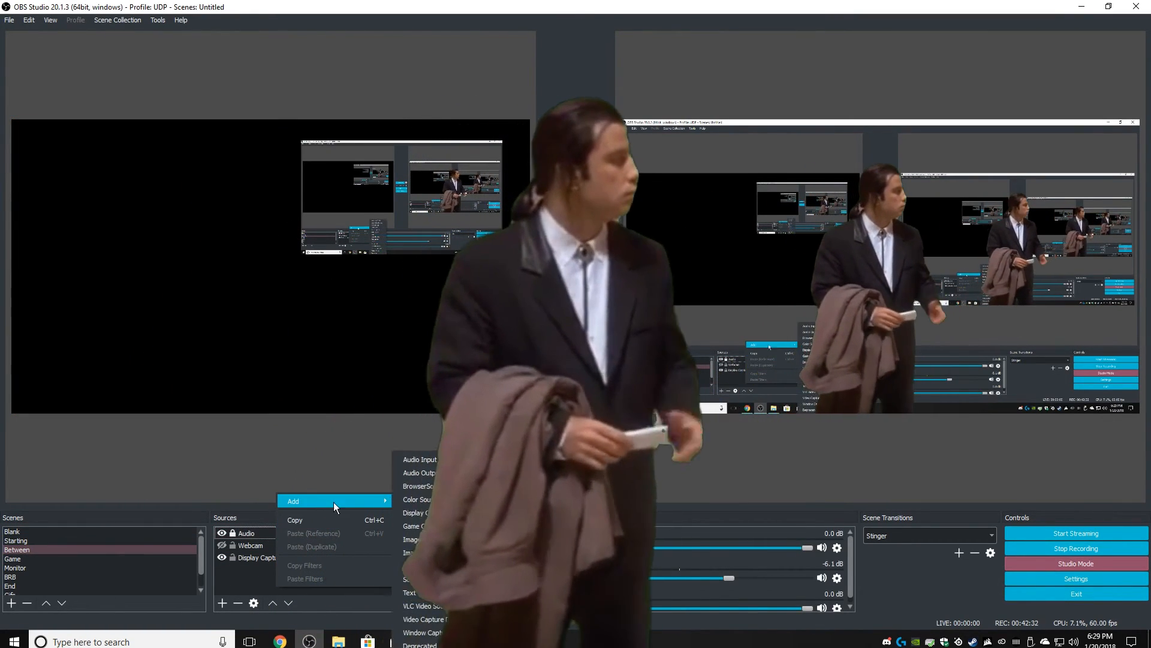
click(415, 486)
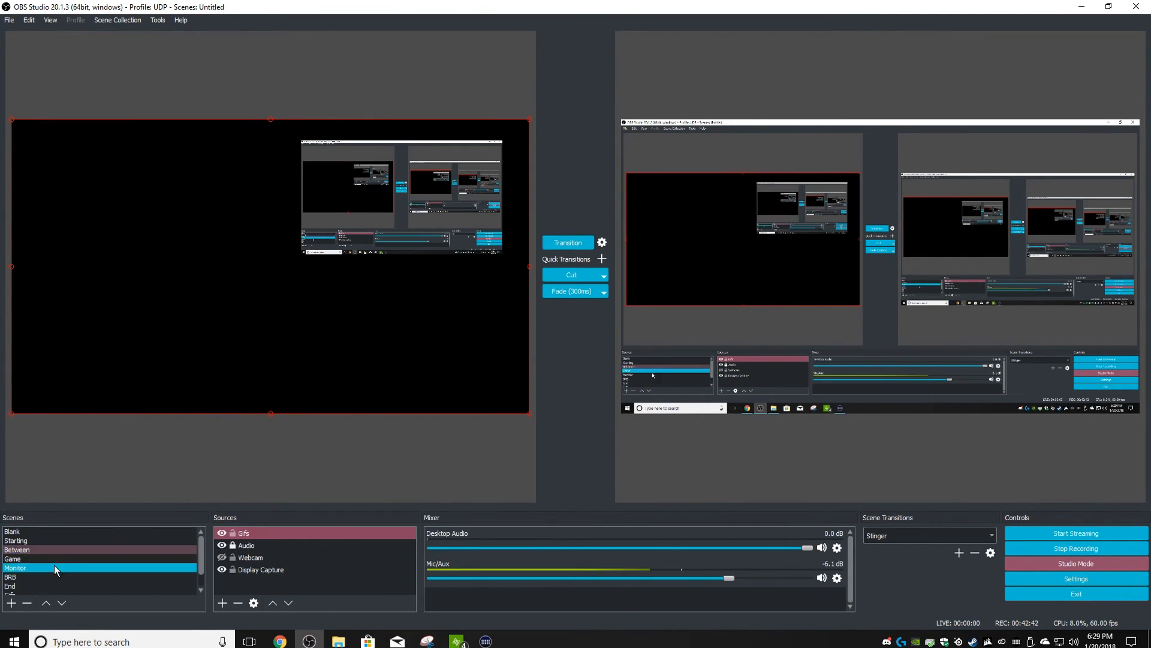
click(17, 550)
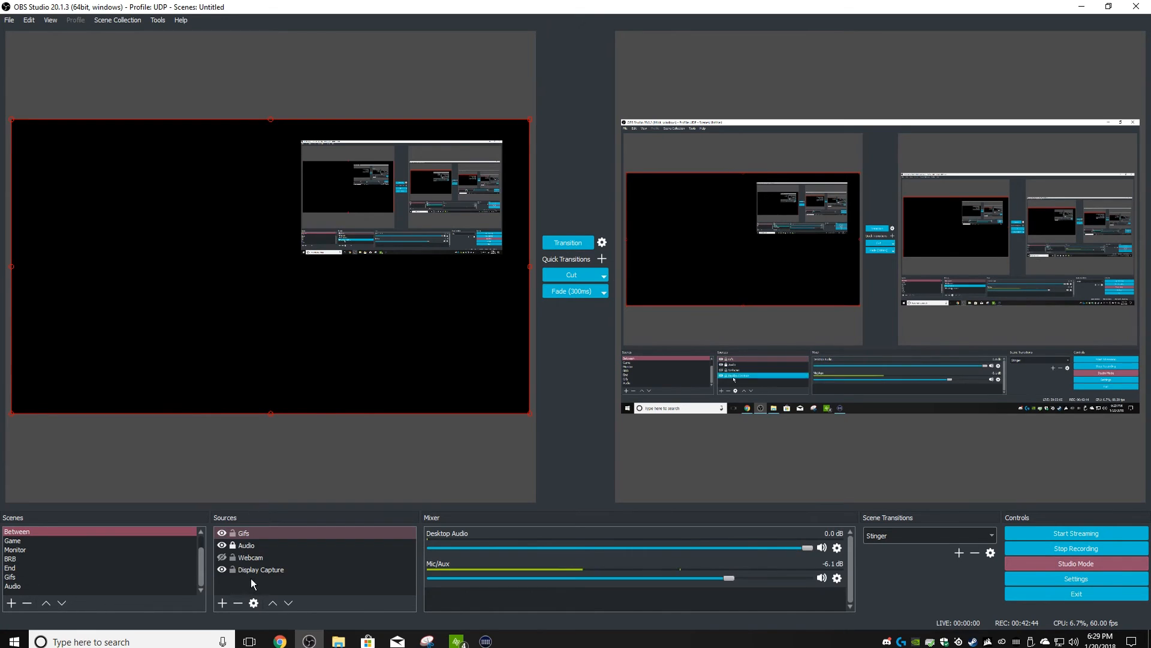
click(260, 569)
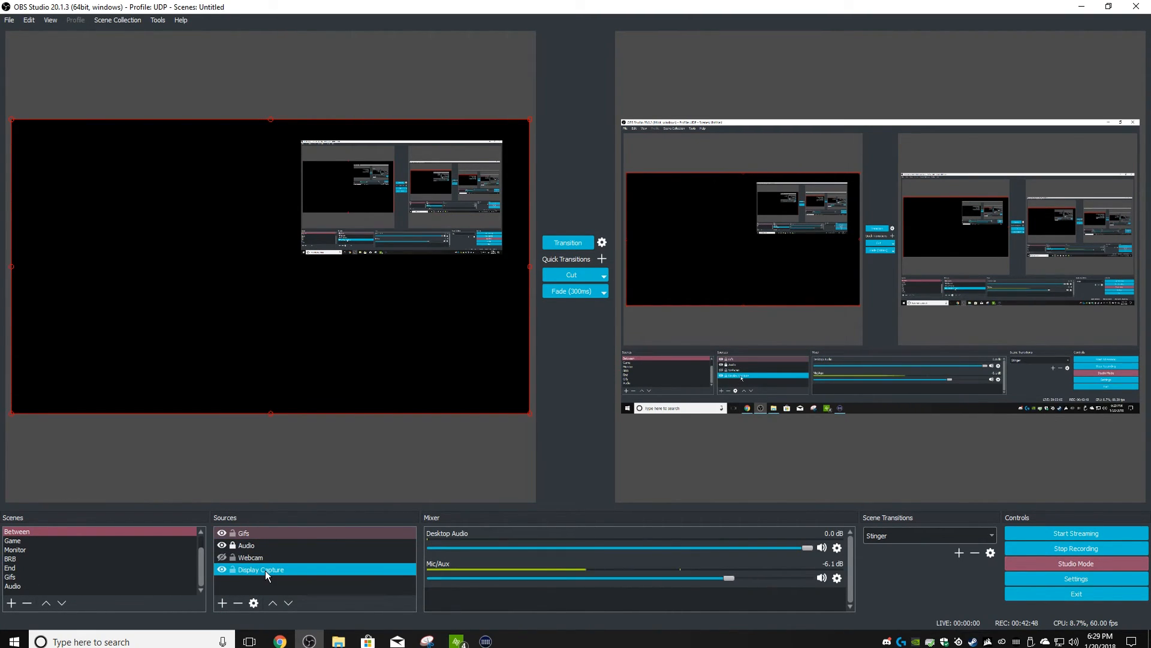
click(250, 557)
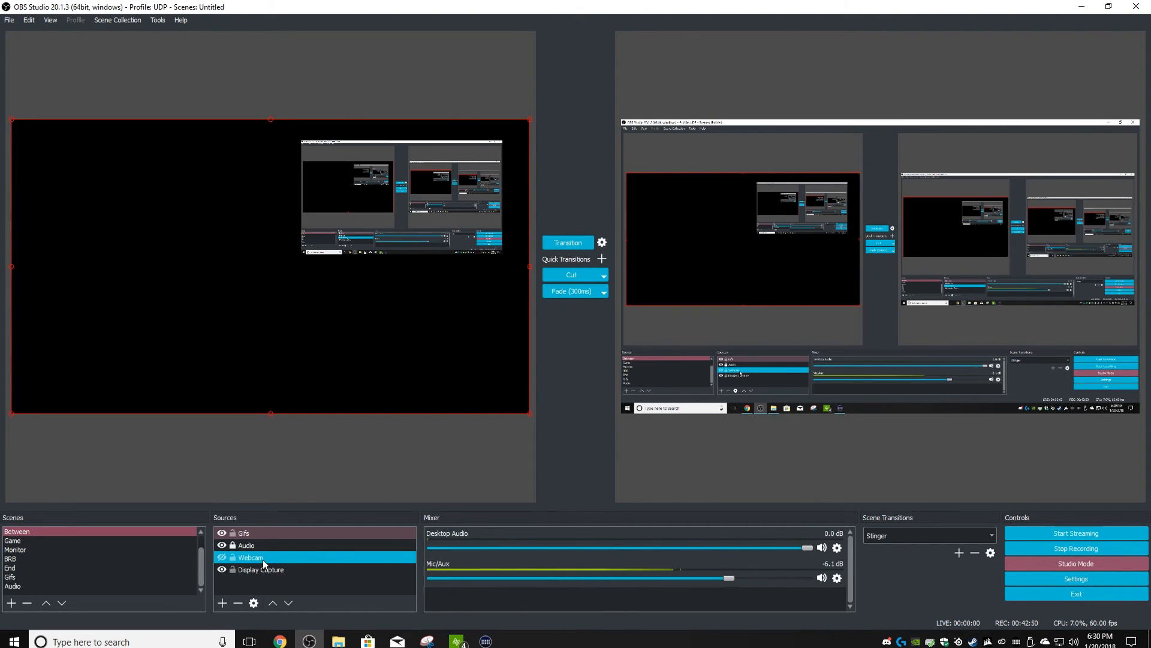
click(246, 546)
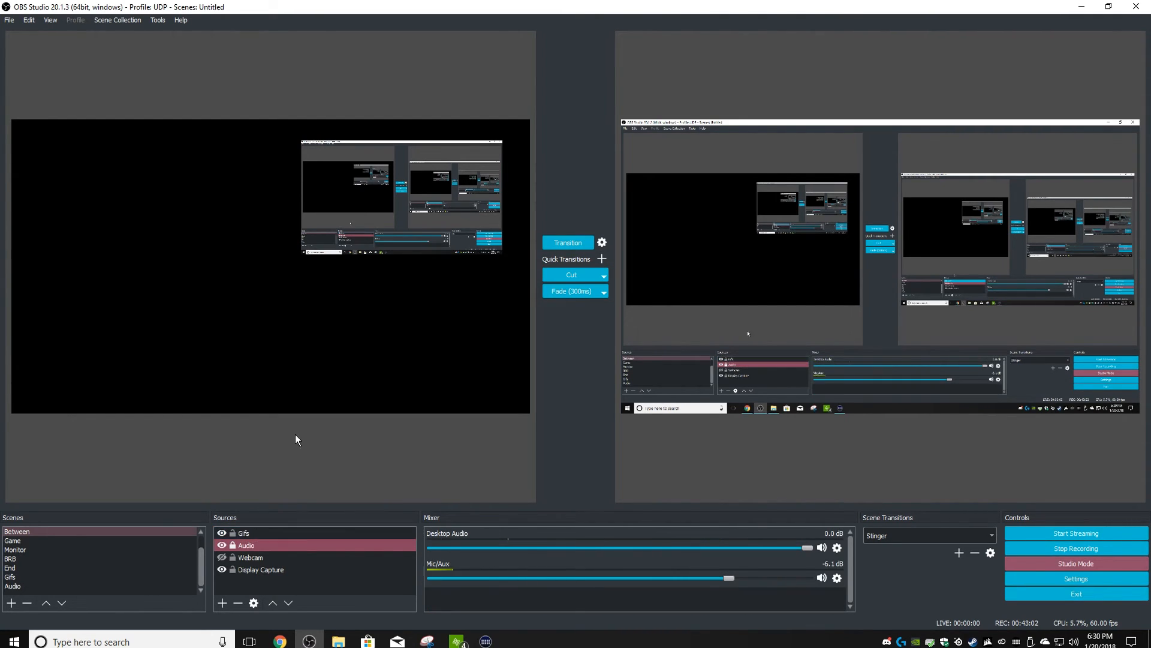
Review the Audio scene clip's monitoring in Advanced Audio Properties, then close it
click(24, 587)
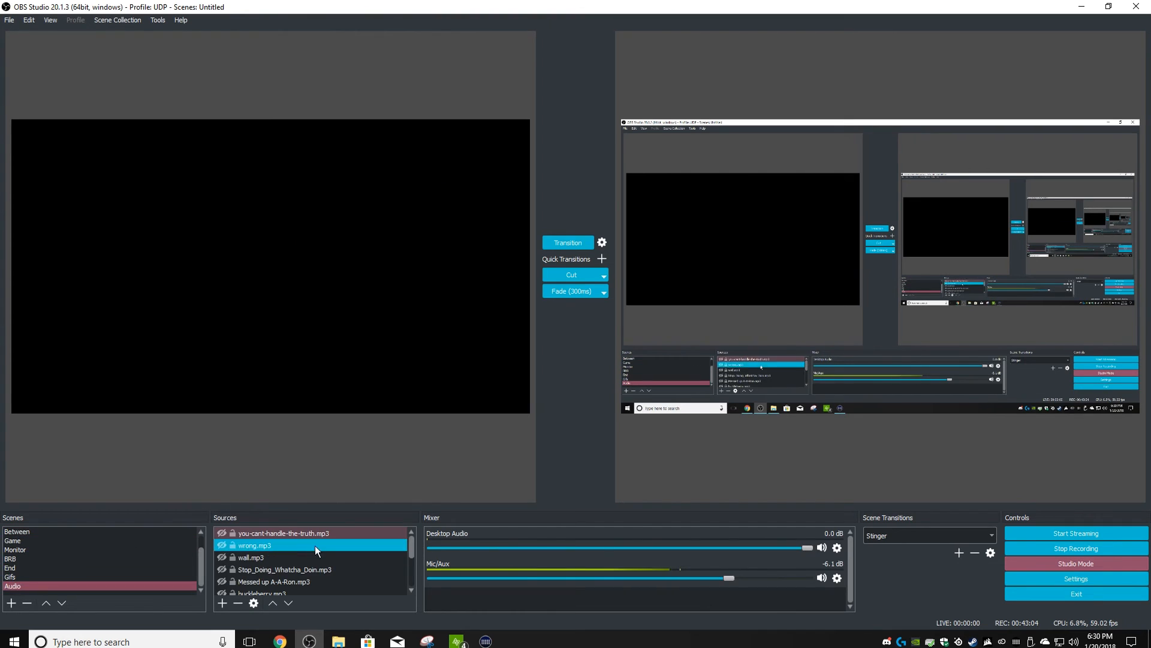
click(15, 577)
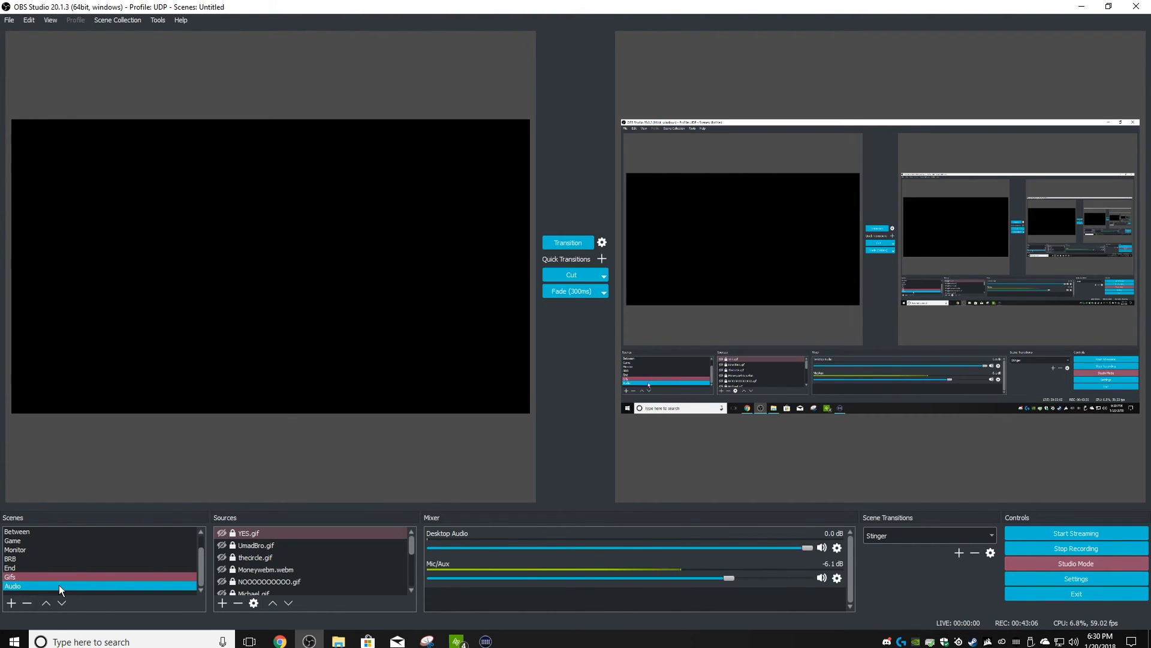
click(265, 569)
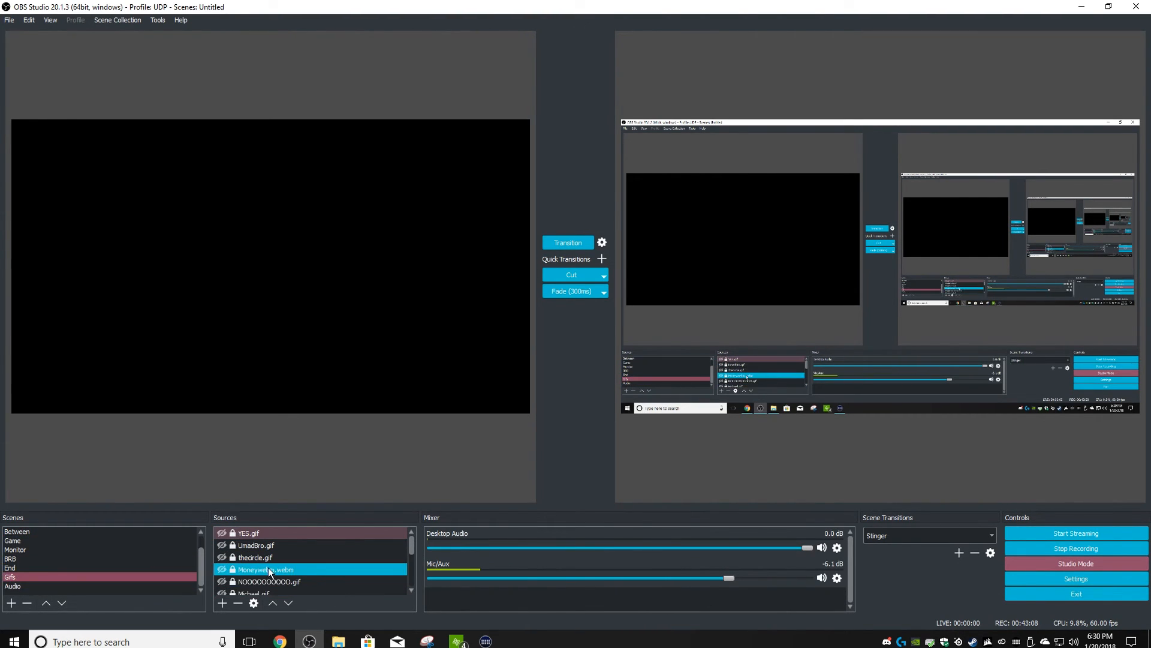
click(18, 586)
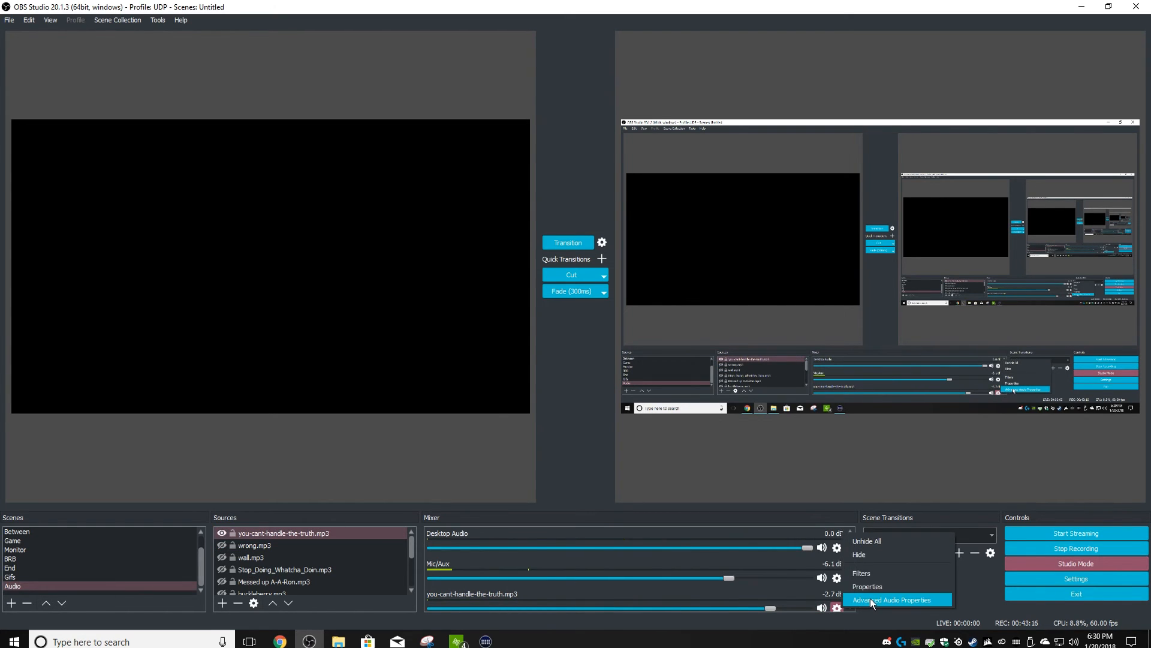
click(894, 599)
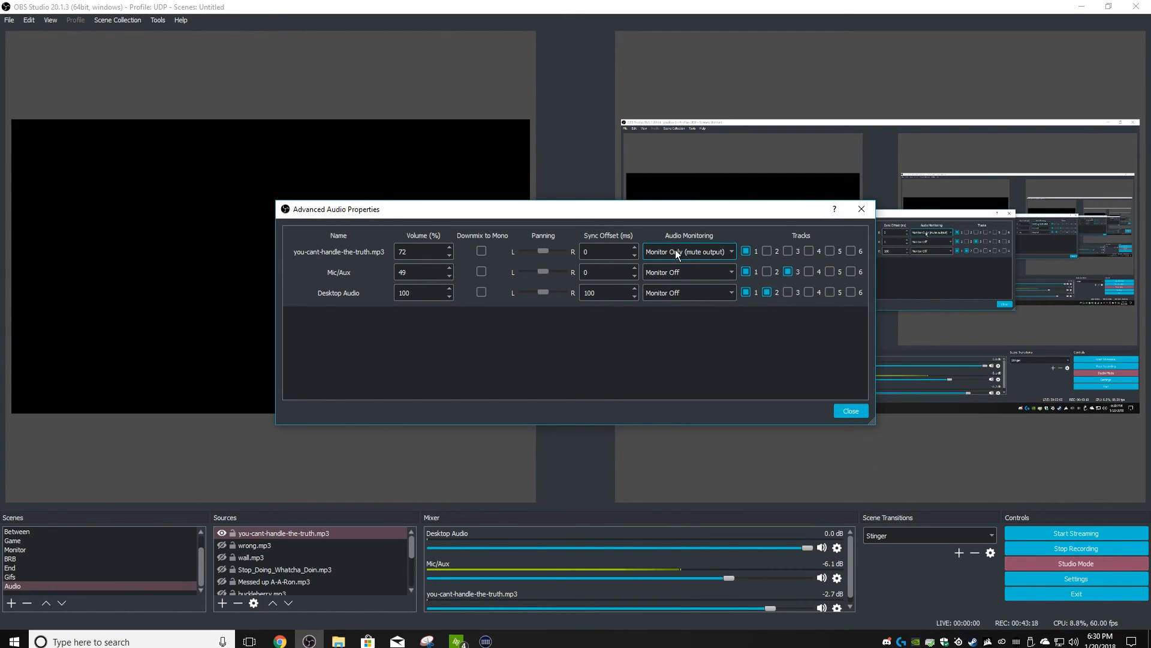
click(851, 410)
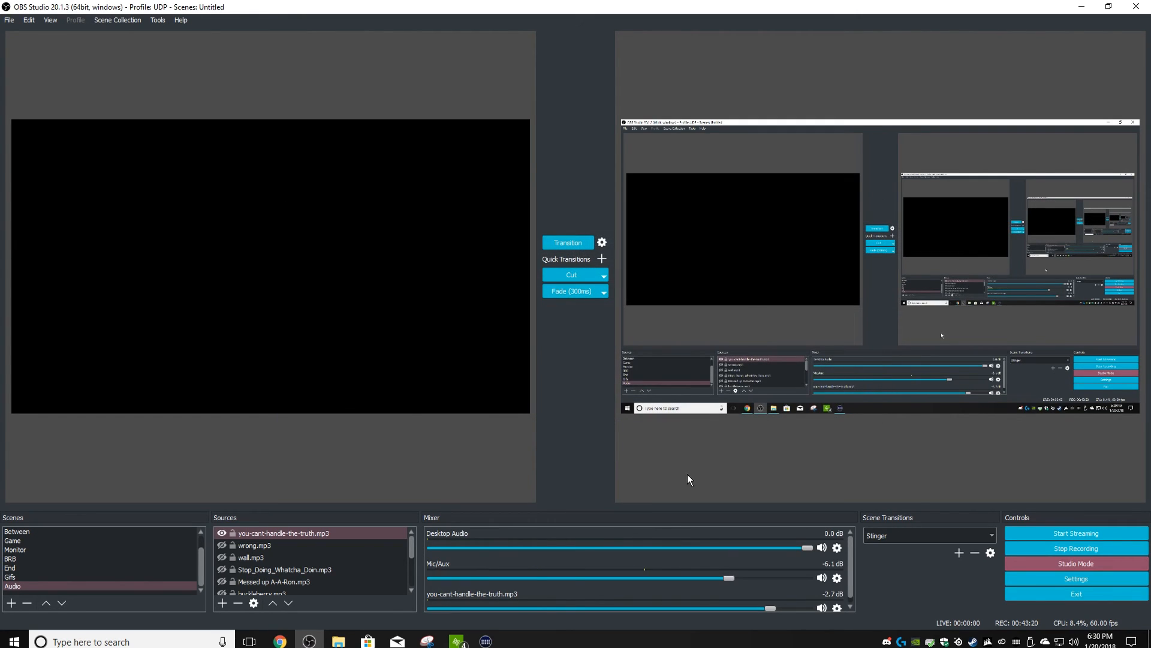
Select wrong.mp3, then view the Gifs scene's Umadbro.gif source and pick Monitor
click(254, 545)
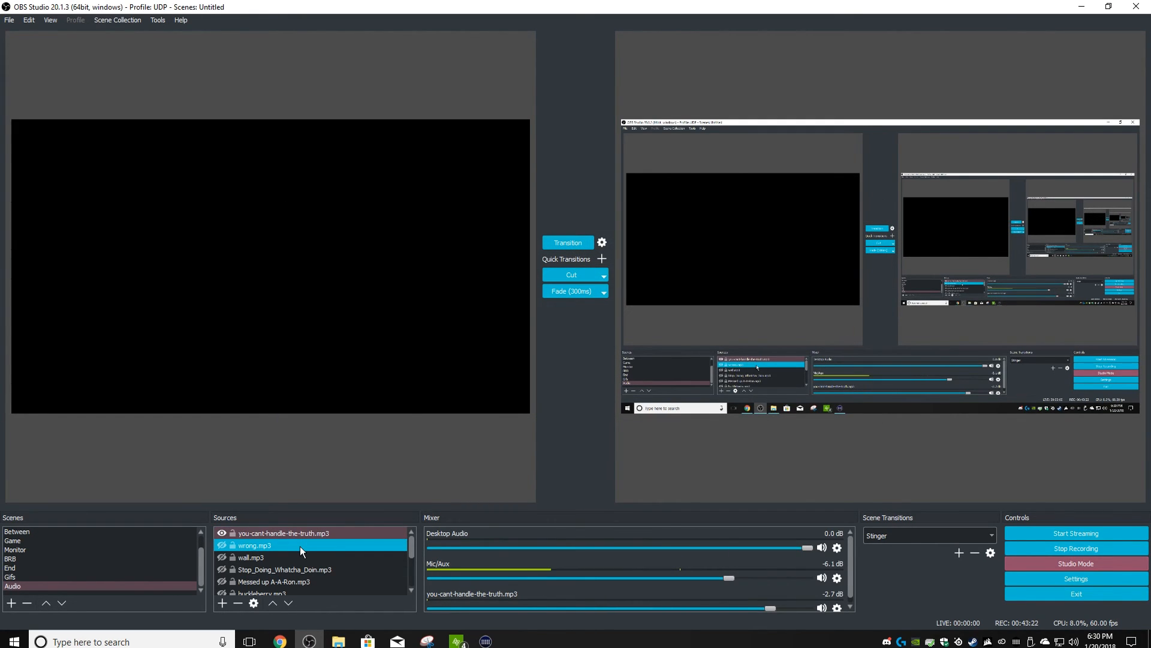
click(18, 576)
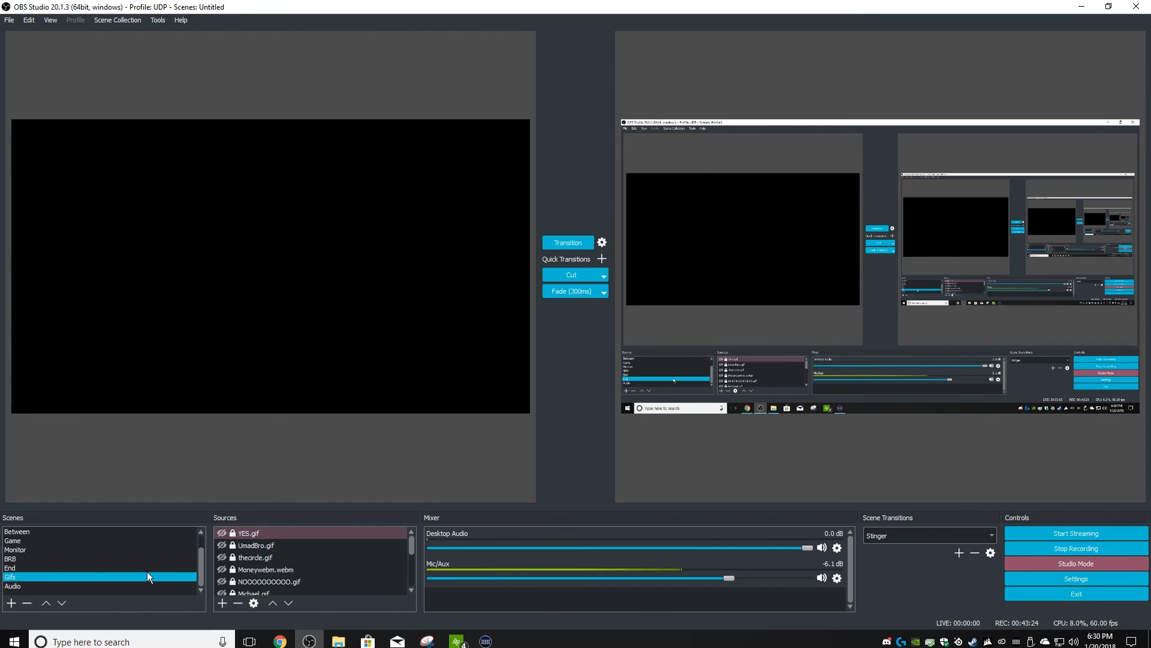
click(255, 545)
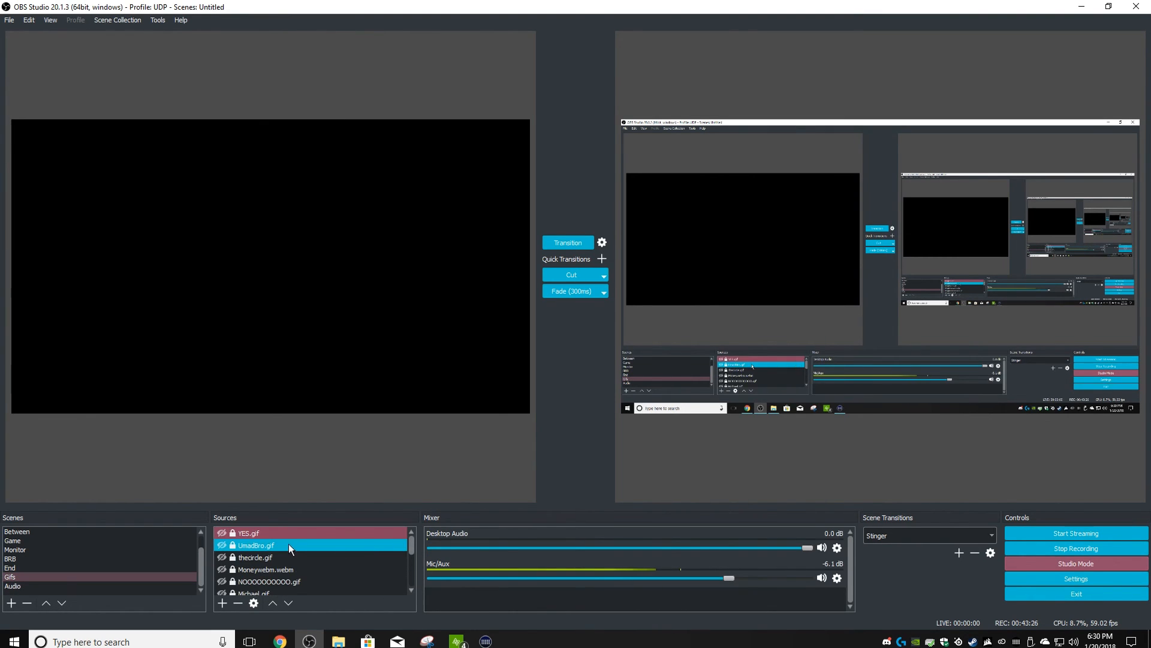
click(15, 549)
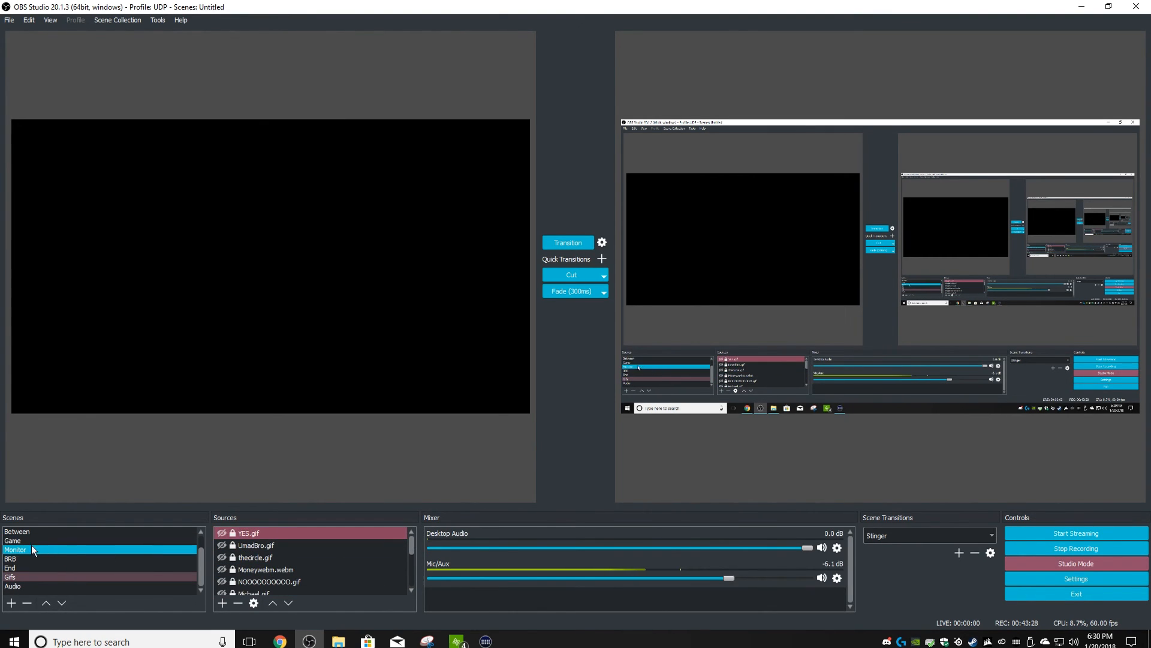
In the Blank scene, add the existing Gifs scene as a nested source above Audio
click(15, 531)
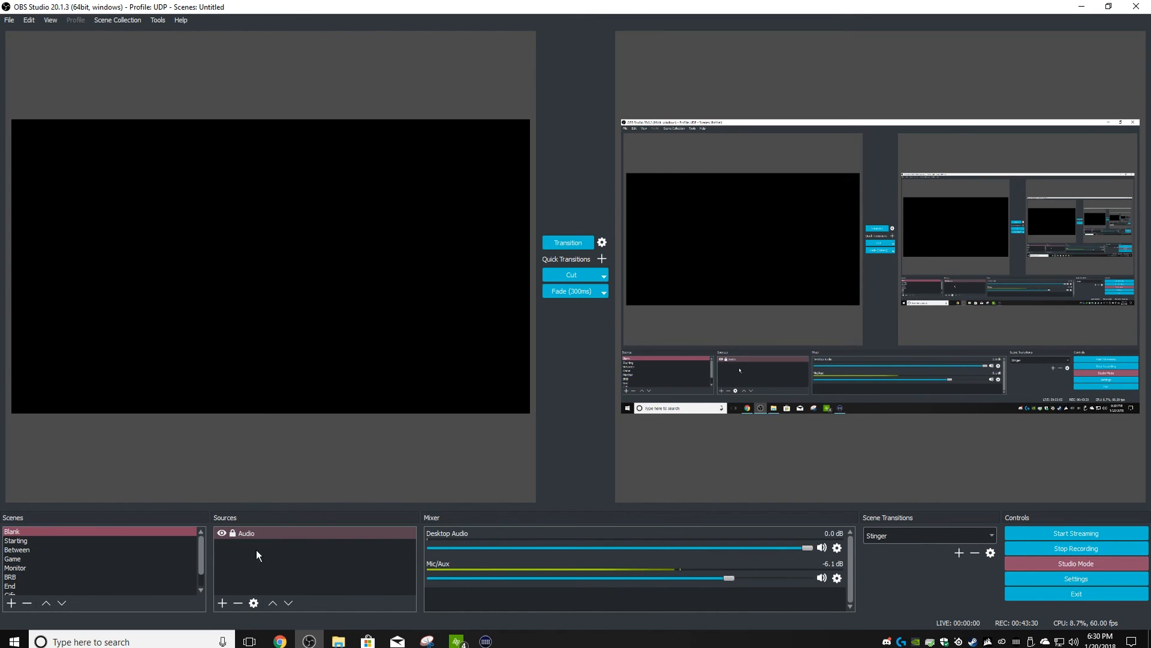
click(222, 603)
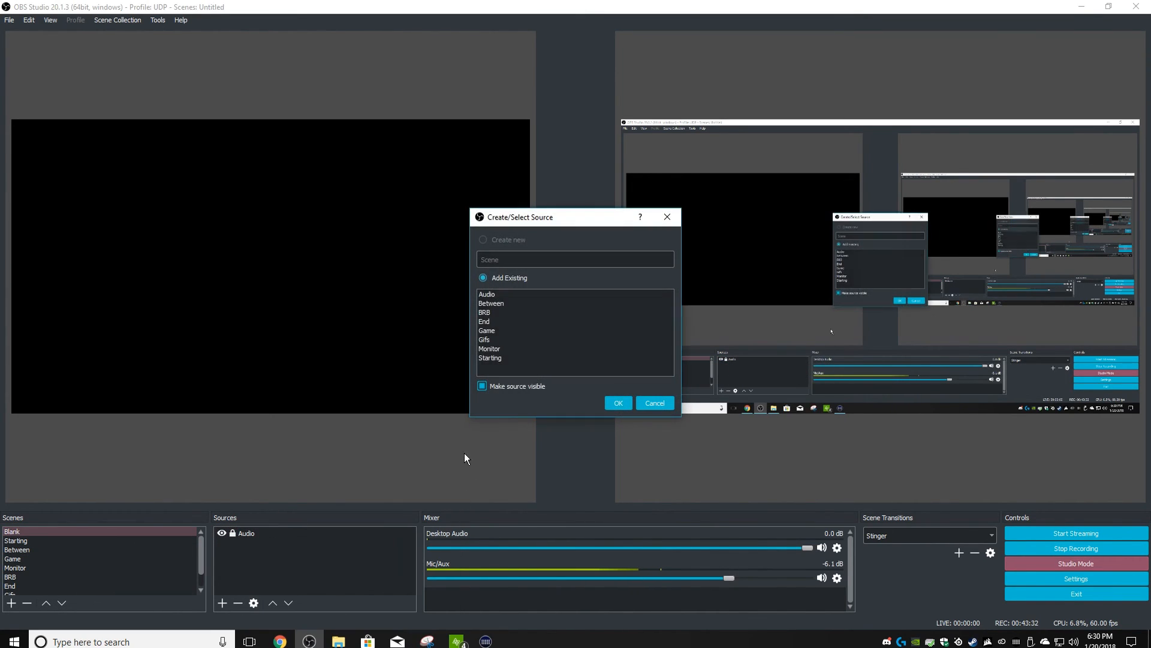
click(618, 403)
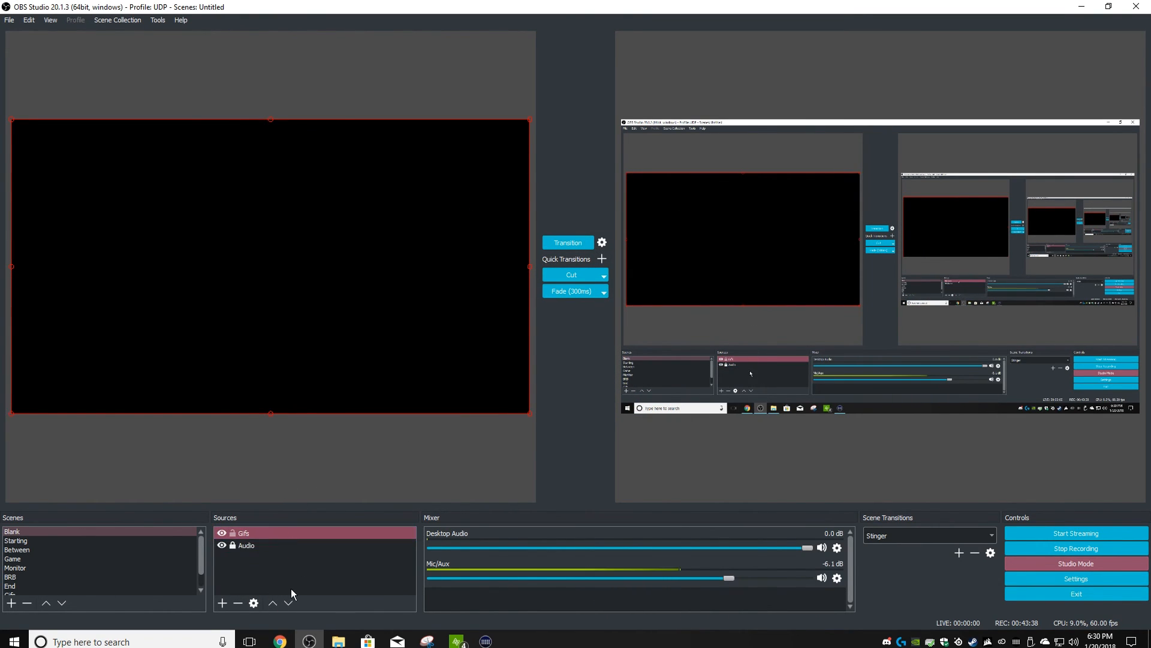
mouse_move(253, 582)
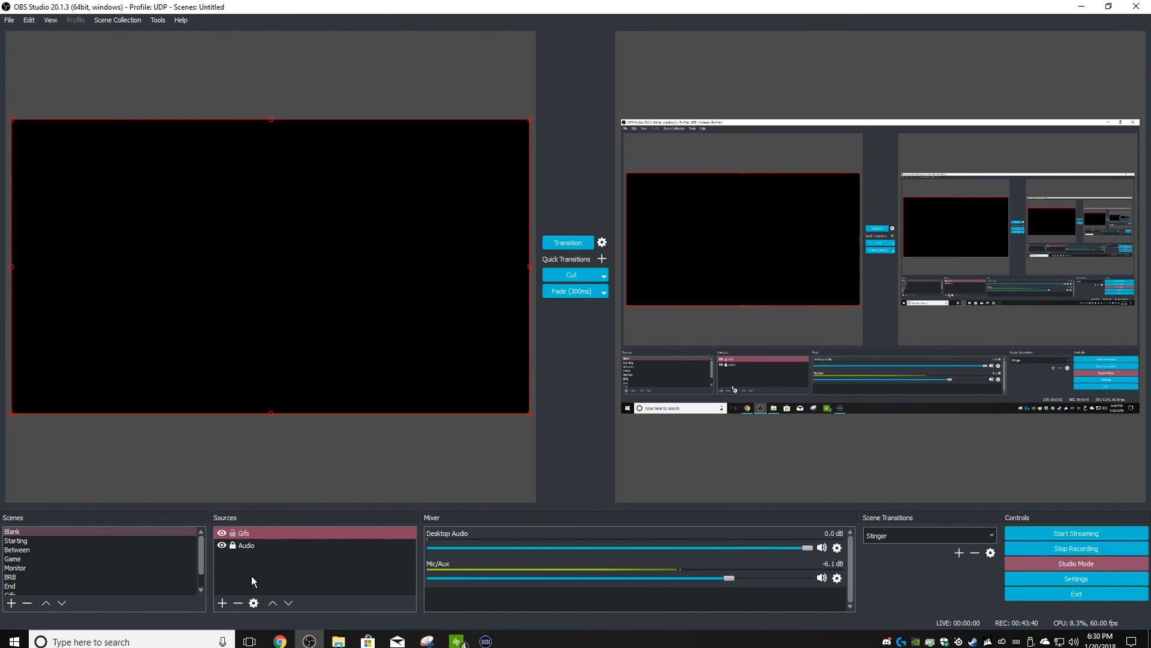
click(243, 533)
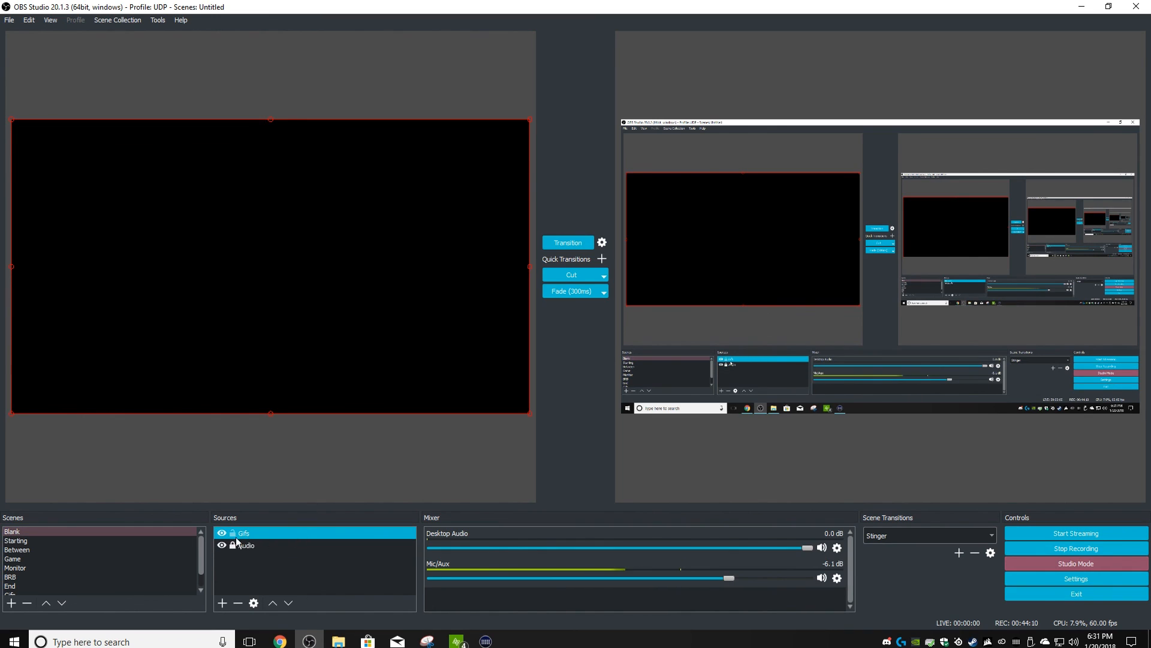
click(246, 545)
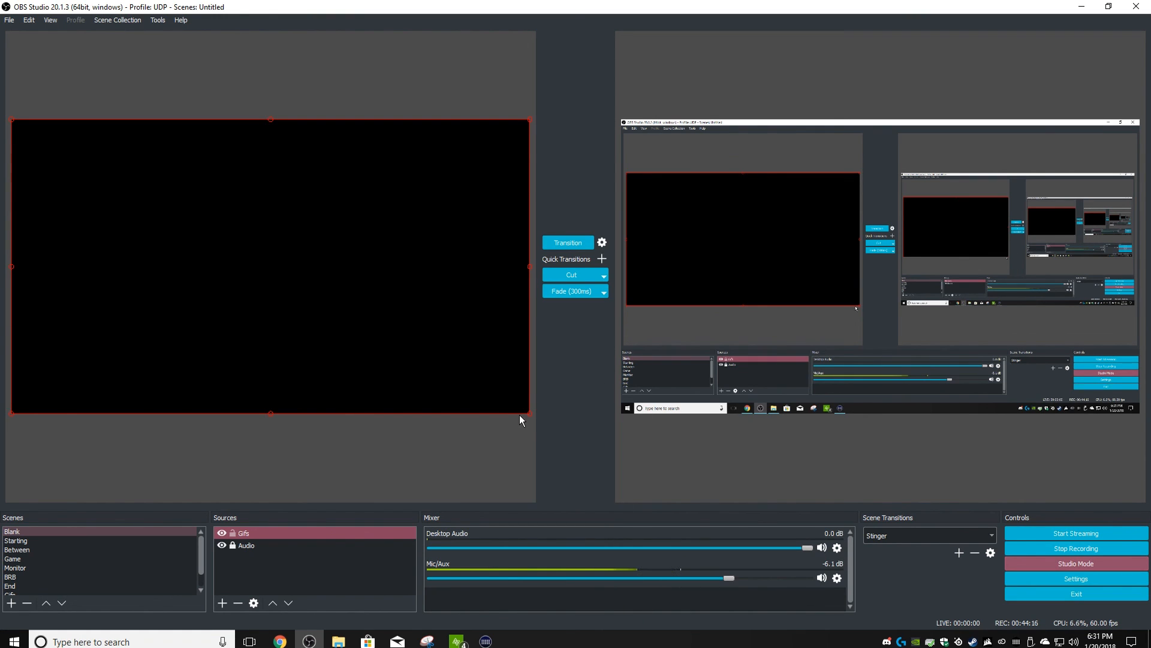
mouse_move(532, 354)
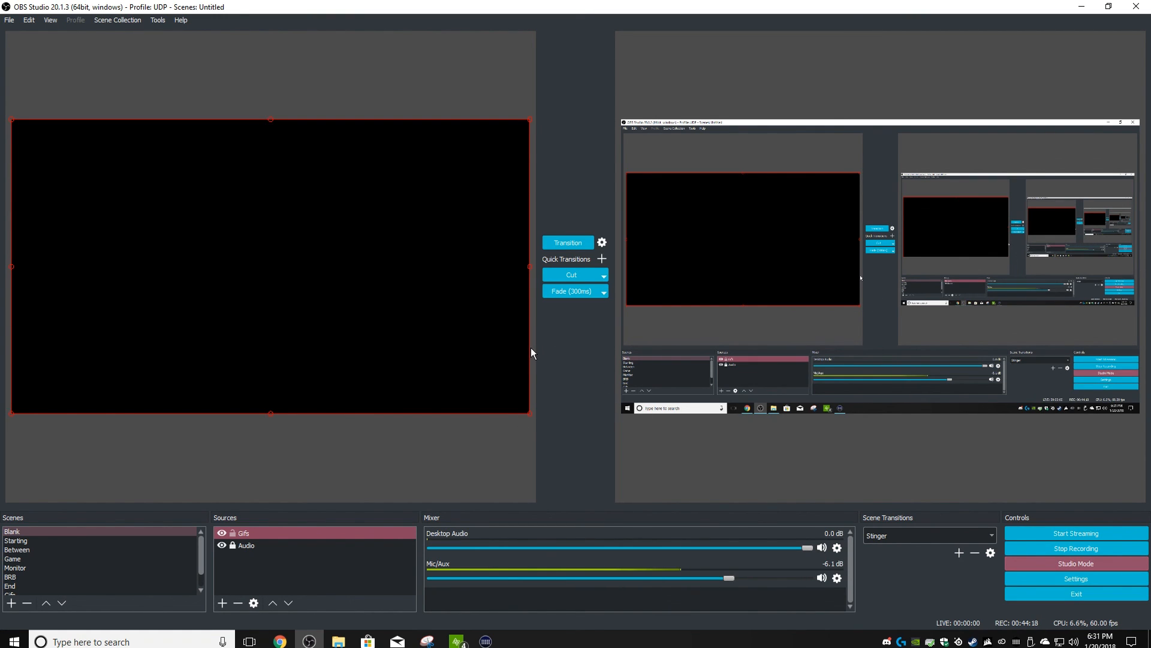